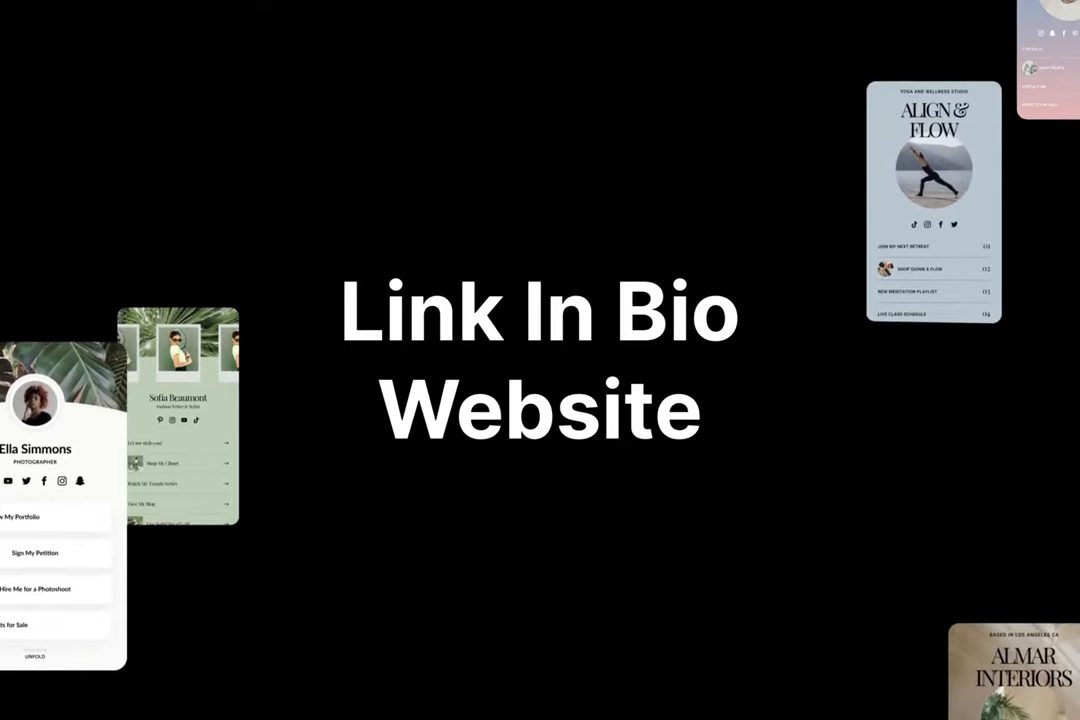
Step: Search the App Store for 'unfold' and open Unfold: Story & Collage
{"action": "scroll", "scroll_direction": "down", "scroll_amount": 3}
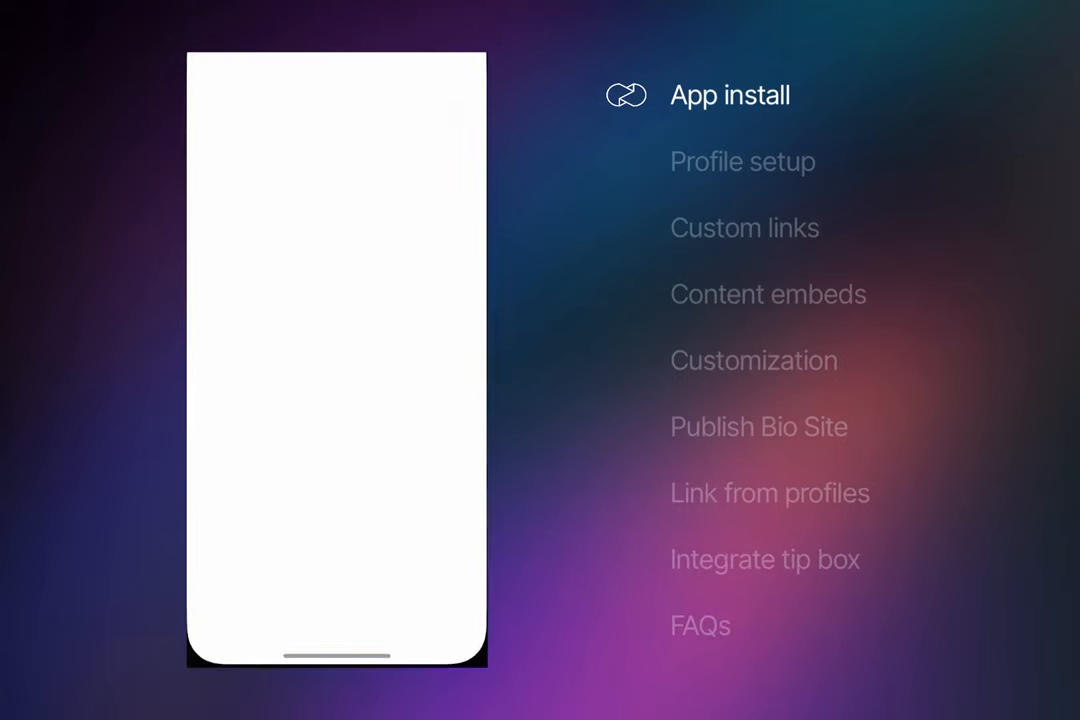
{"action": "left_click", "coordinate": [310, 76]}
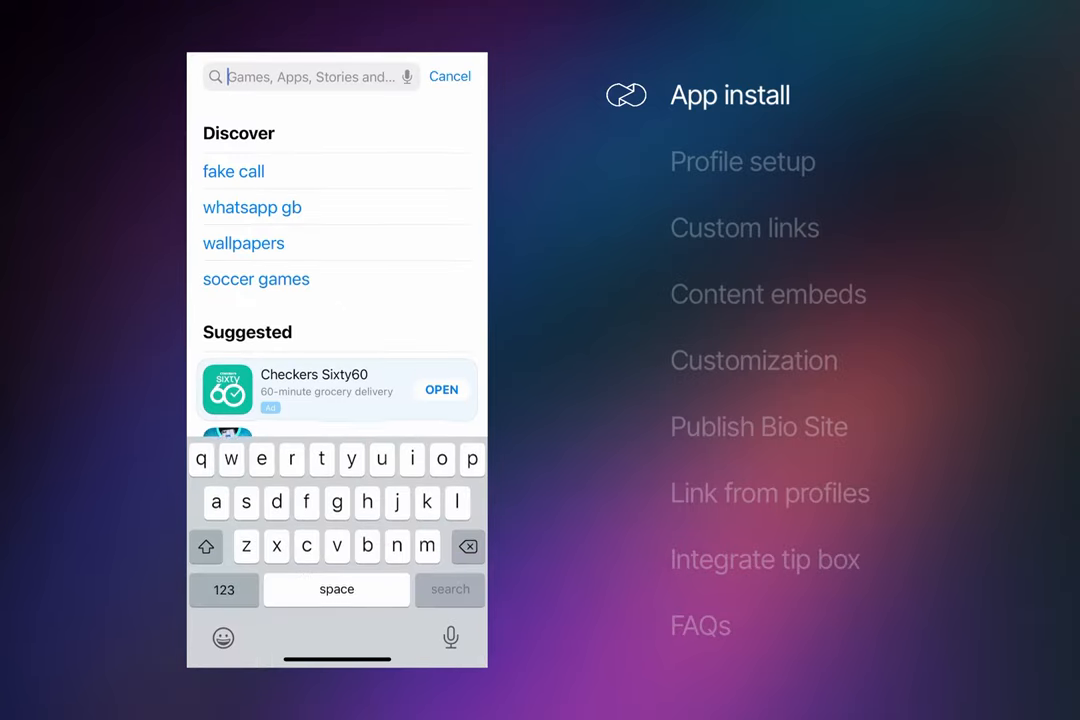
{"action": "type", "text": "unfold"}
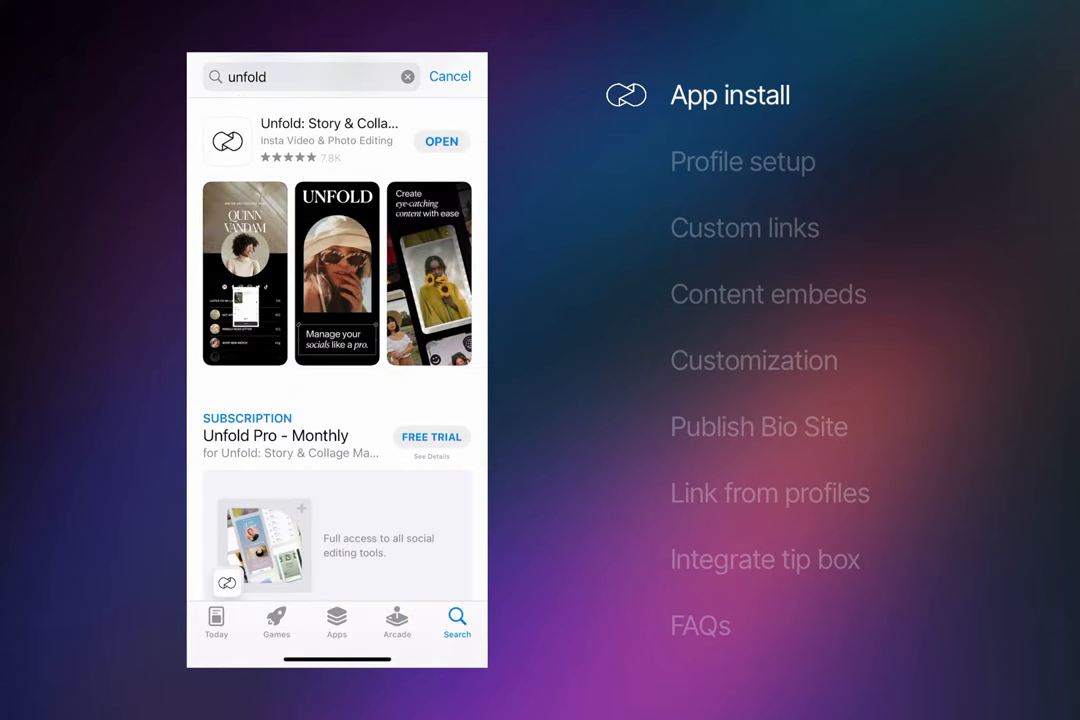
{"action": "left_click", "coordinate": [441, 141]}
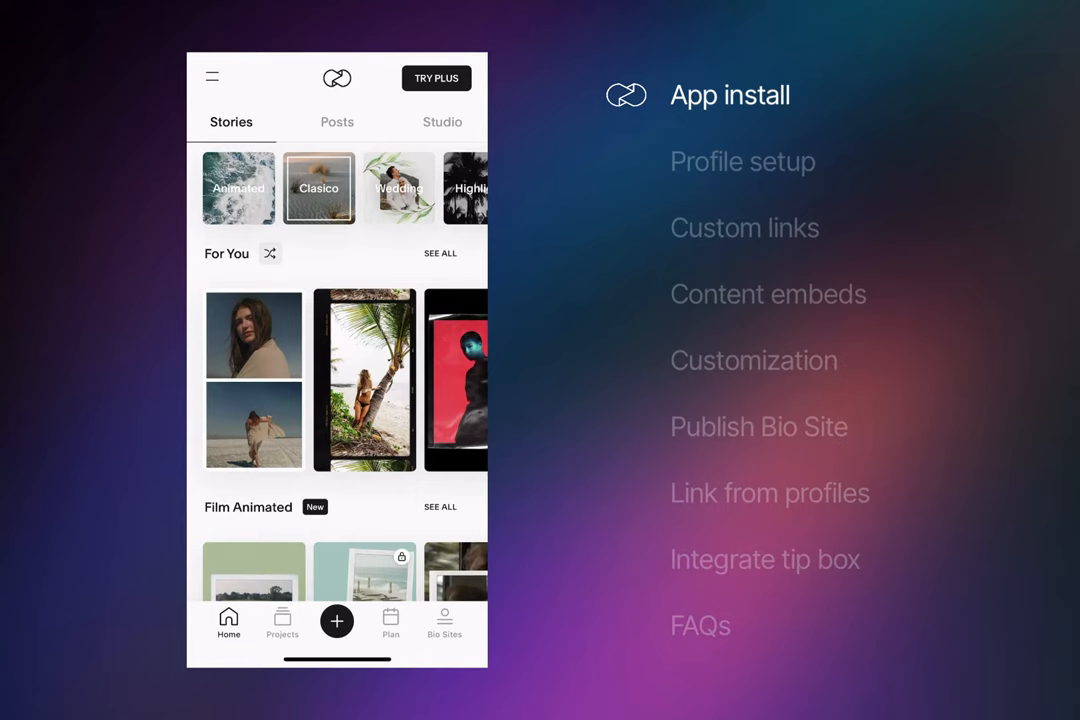
Step: Go to Bio Sites and start a free Bio Site to reach template selection
{"action": "left_click", "coordinate": [444, 620]}
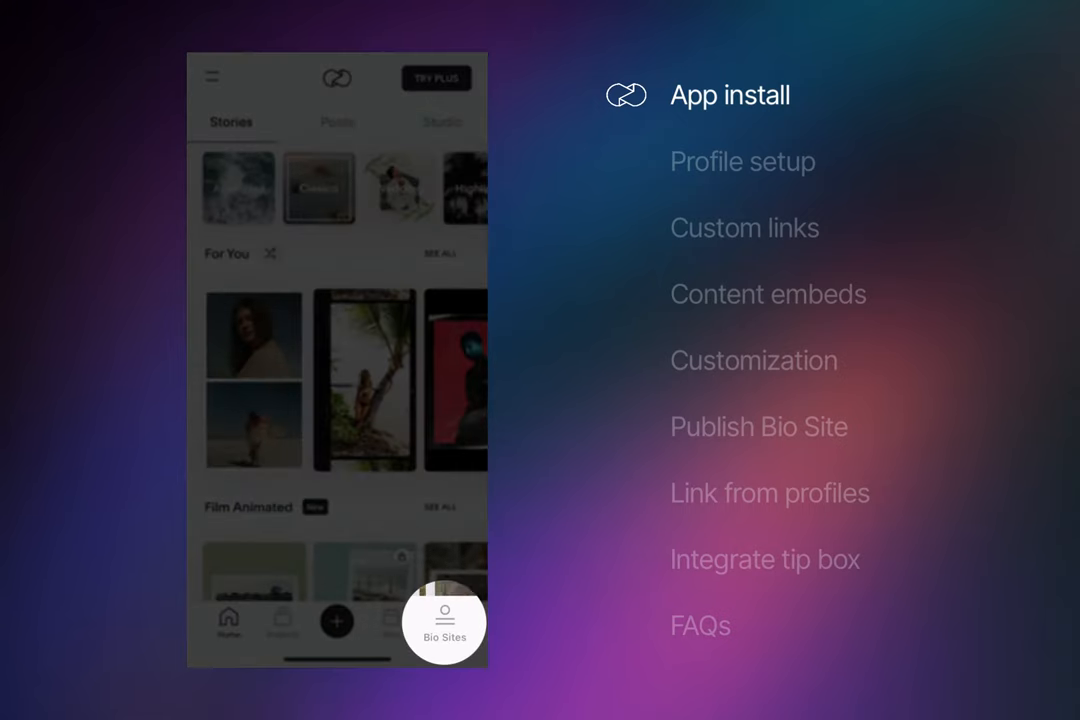
{"action": "left_click", "coordinate": [444, 621]}
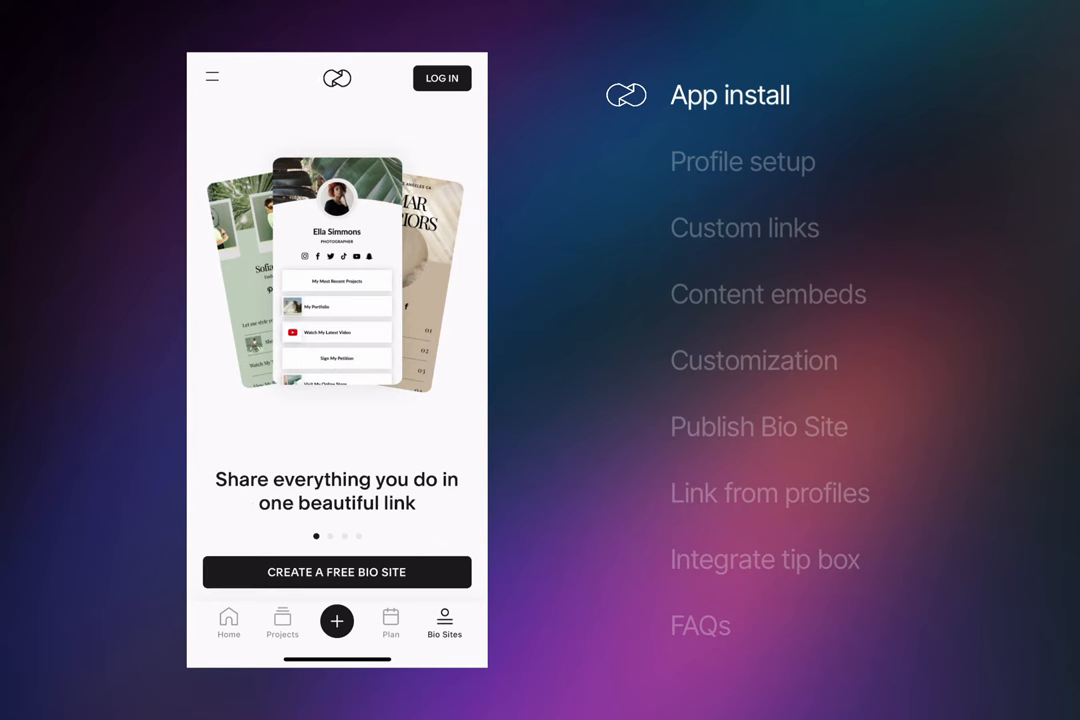
{"action": "left_click", "coordinate": [336, 571]}
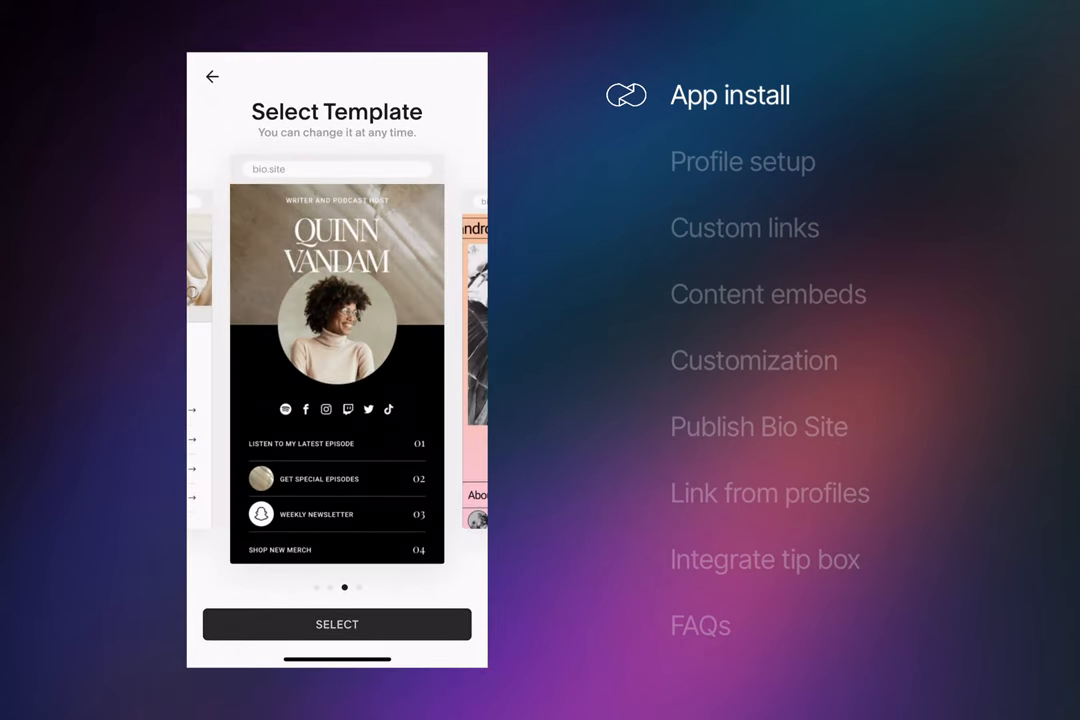
Step: Select the featured template, then tour the Profile, Sections and Style tabs
{"action": "left_click", "coordinate": [337, 623]}
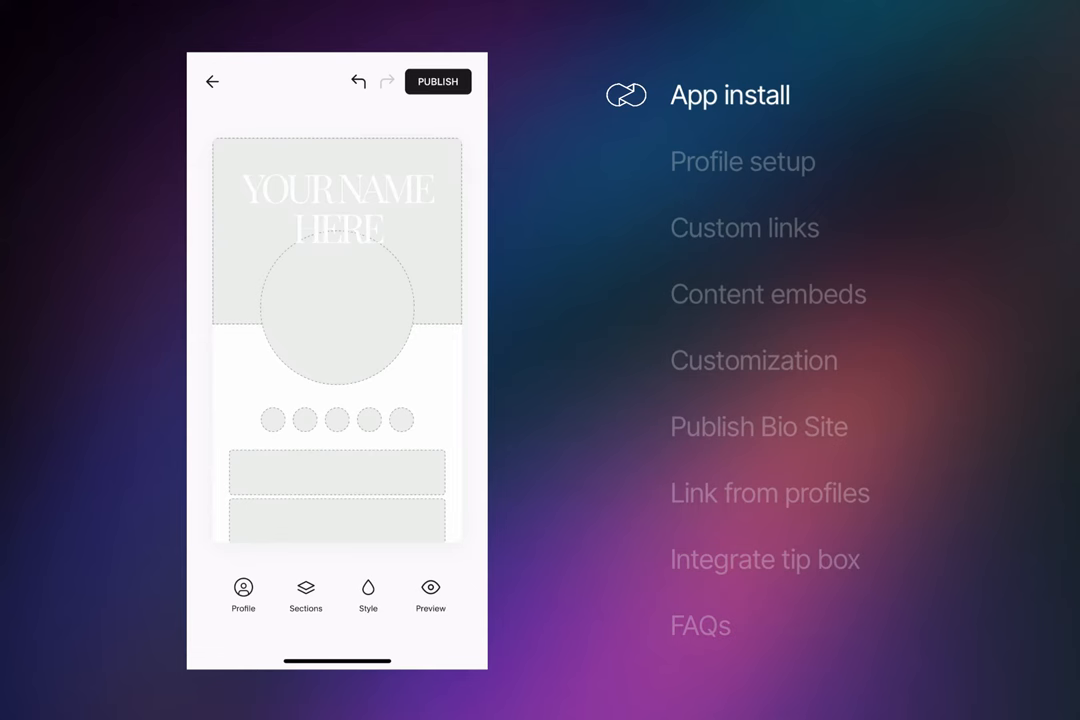
{"action": "left_click", "coordinate": [742, 161]}
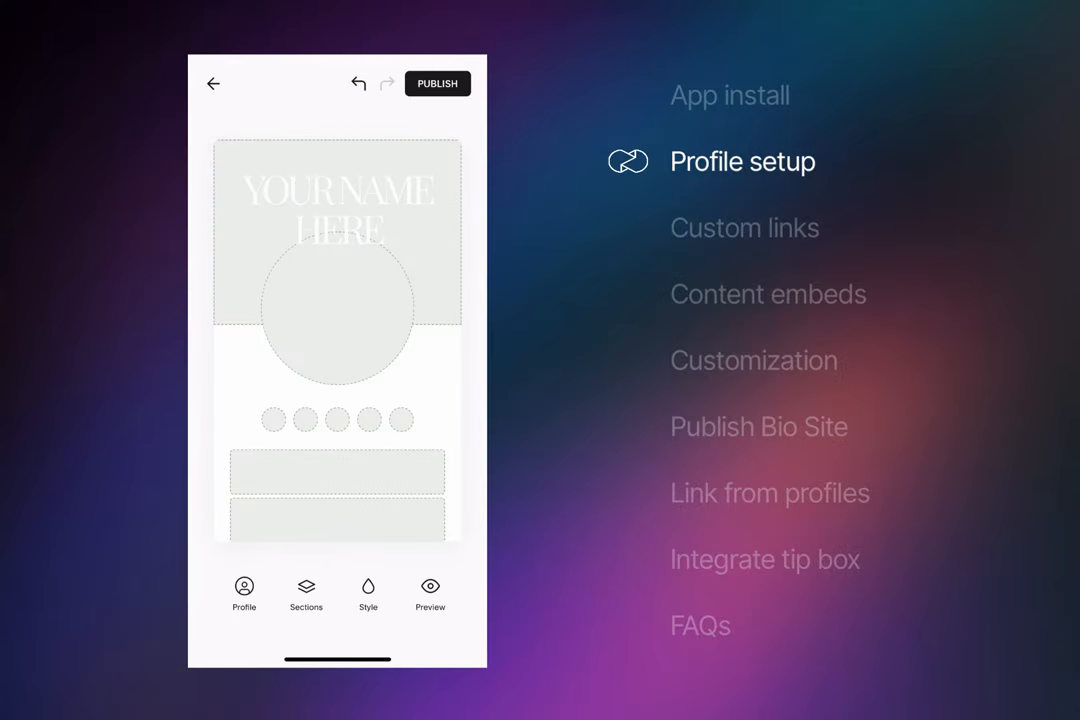
{"action": "left_click", "coordinate": [244, 587]}
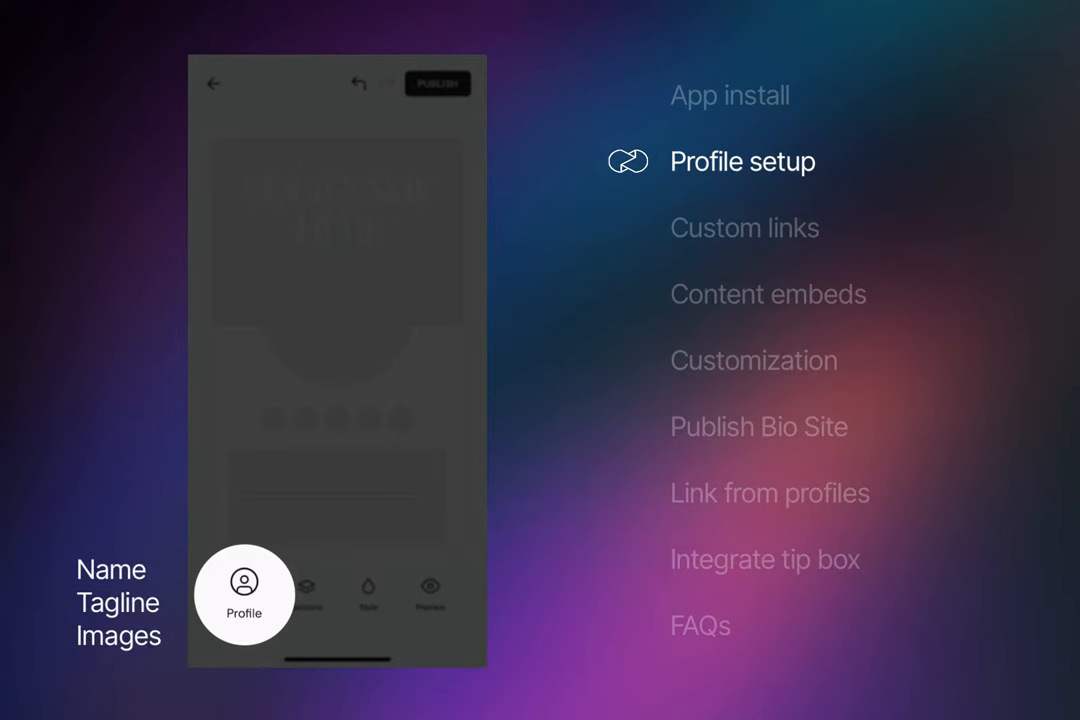
{"action": "left_click", "coordinate": [307, 590]}
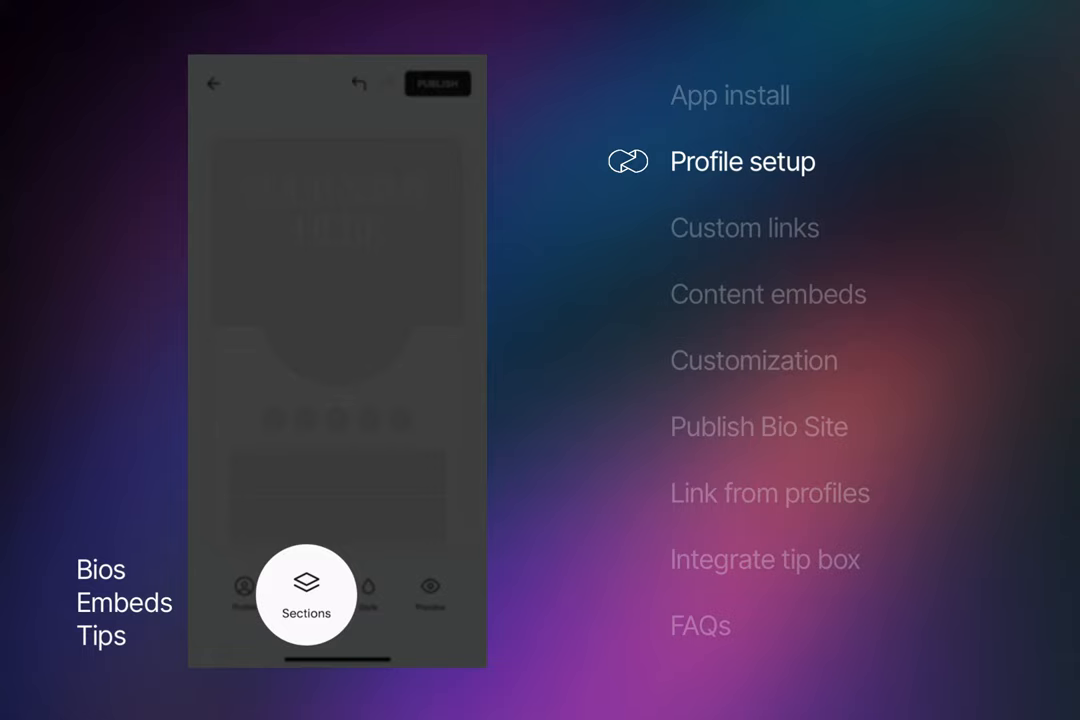
{"action": "left_click", "coordinate": [368, 595]}
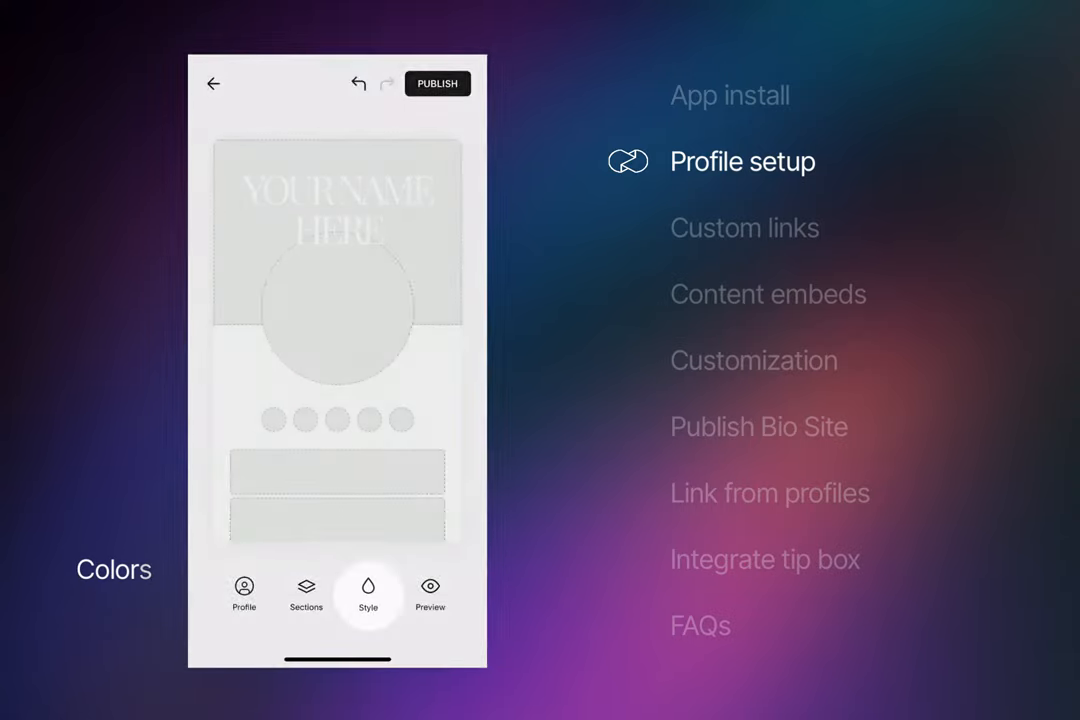
{"action": "left_click", "coordinate": [368, 588]}
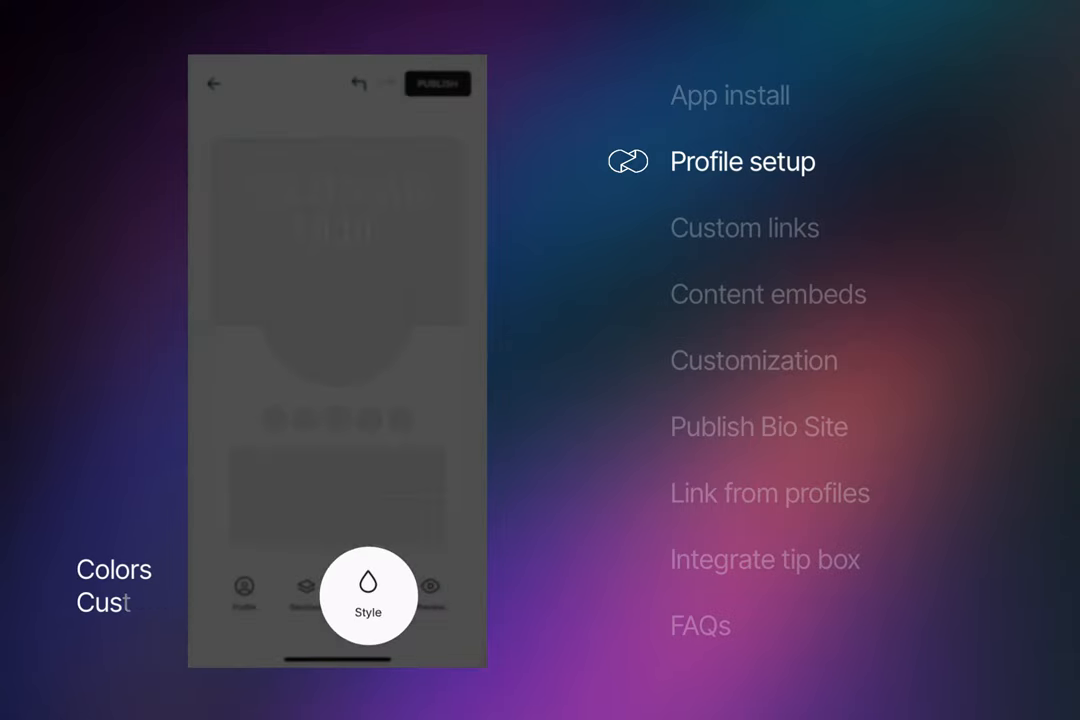
{"action": "left_click", "coordinate": [430, 590]}
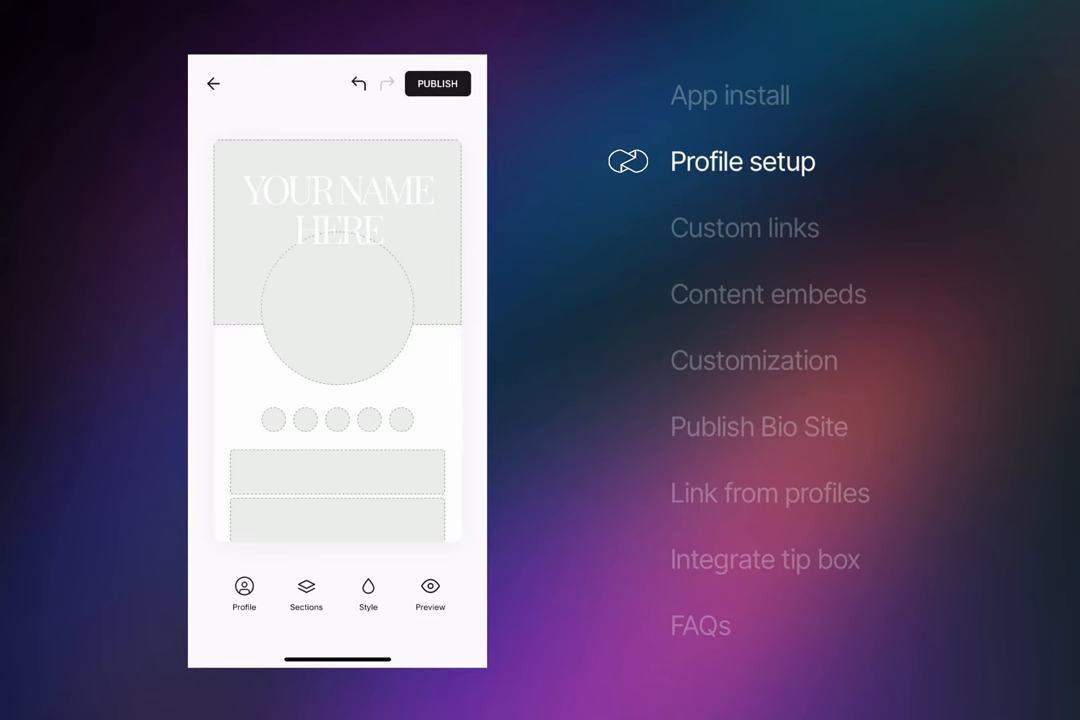
{"action": "left_click", "coordinate": [244, 593]}
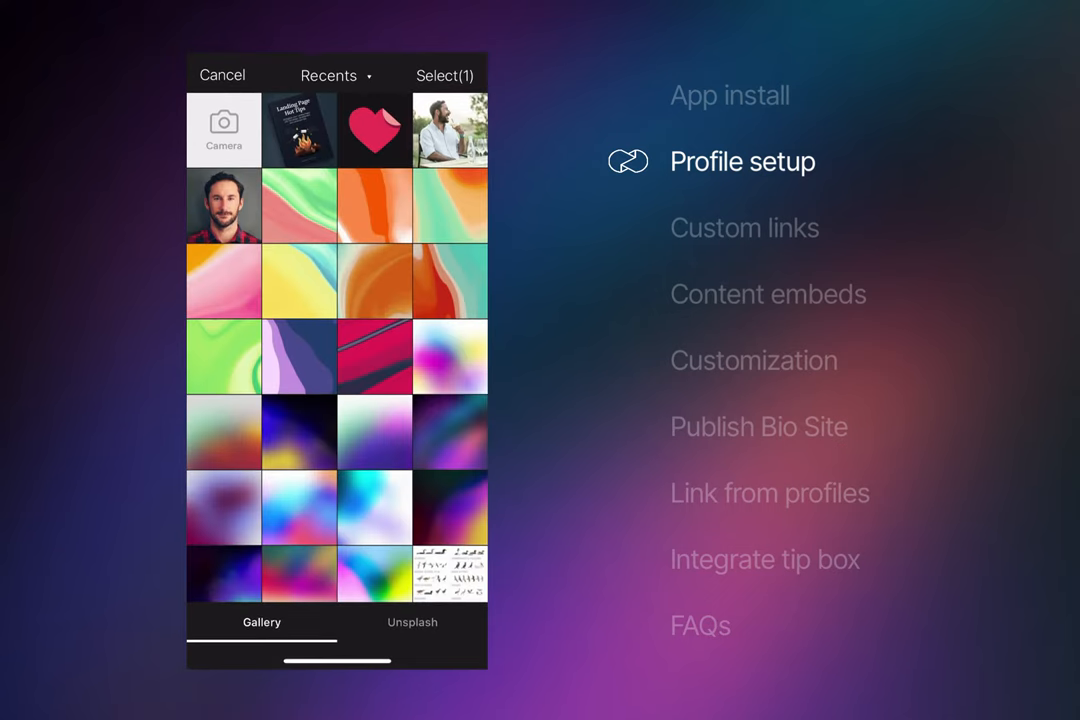
Step: Set the man-at-the-table photo as round profile picture and a purple gradient cover
{"action": "left_click", "coordinate": [450, 130]}
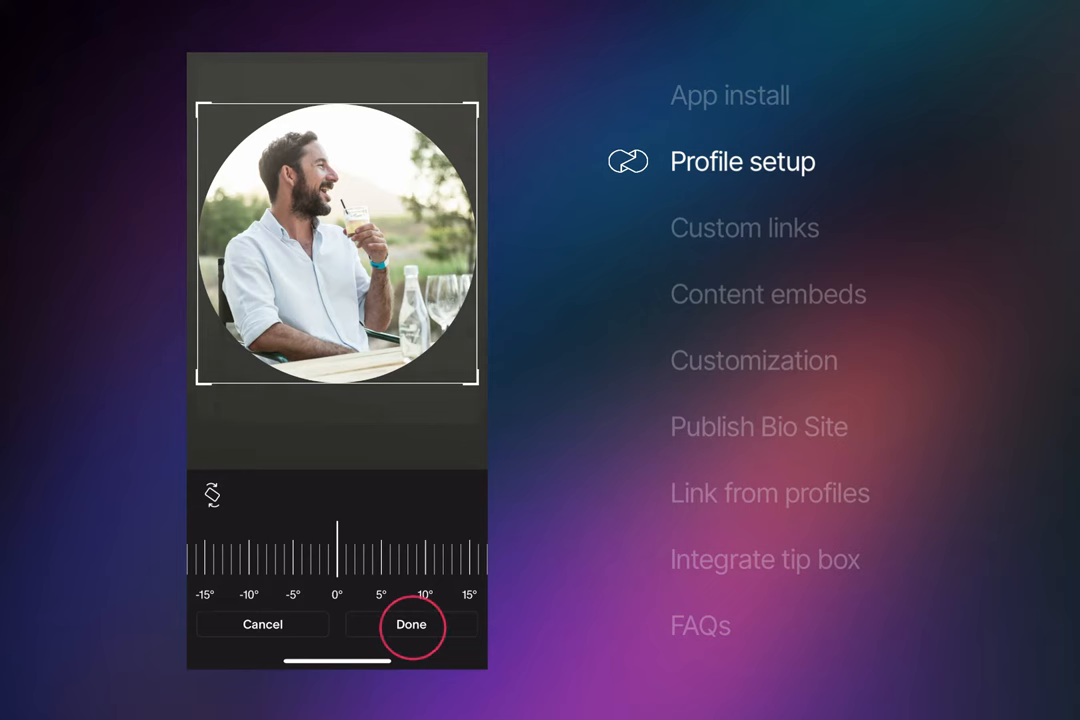
{"action": "left_click", "coordinate": [411, 624]}
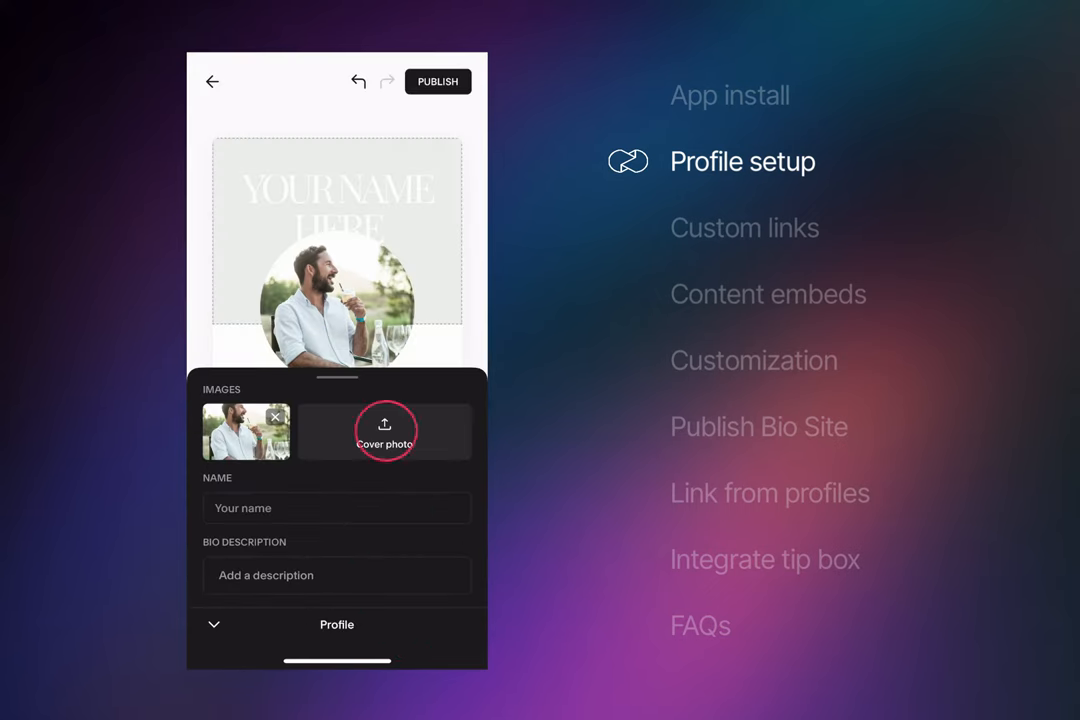
{"action": "left_click", "coordinate": [385, 431]}
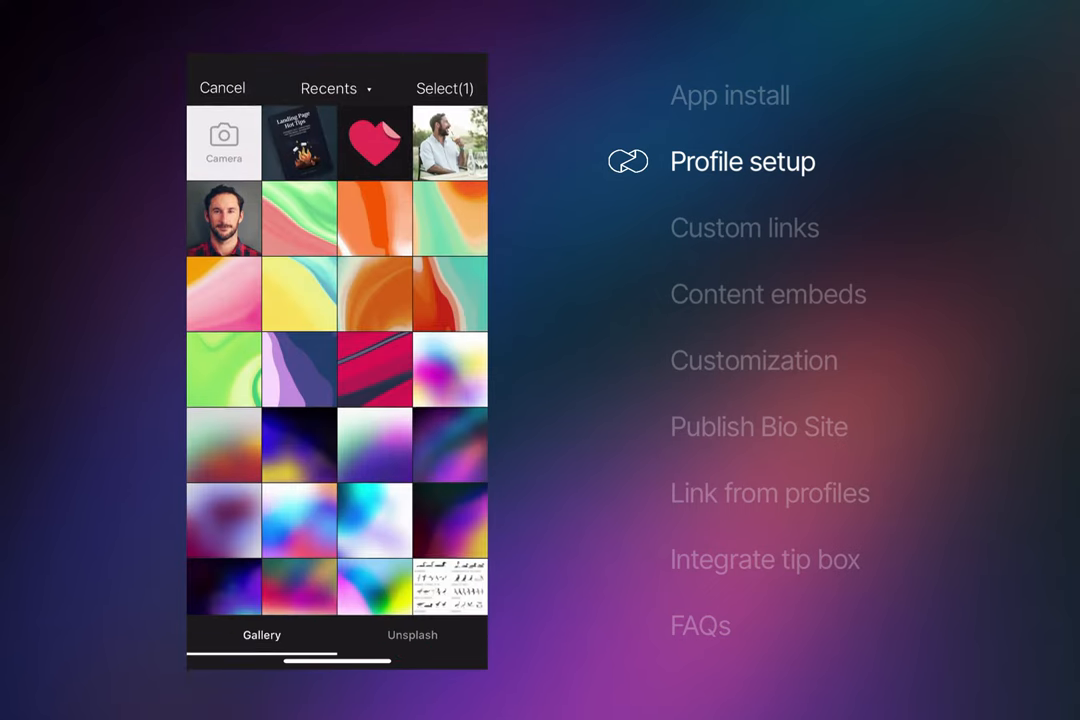
{"action": "scroll", "scroll_direction": "up", "scroll_amount": 3}
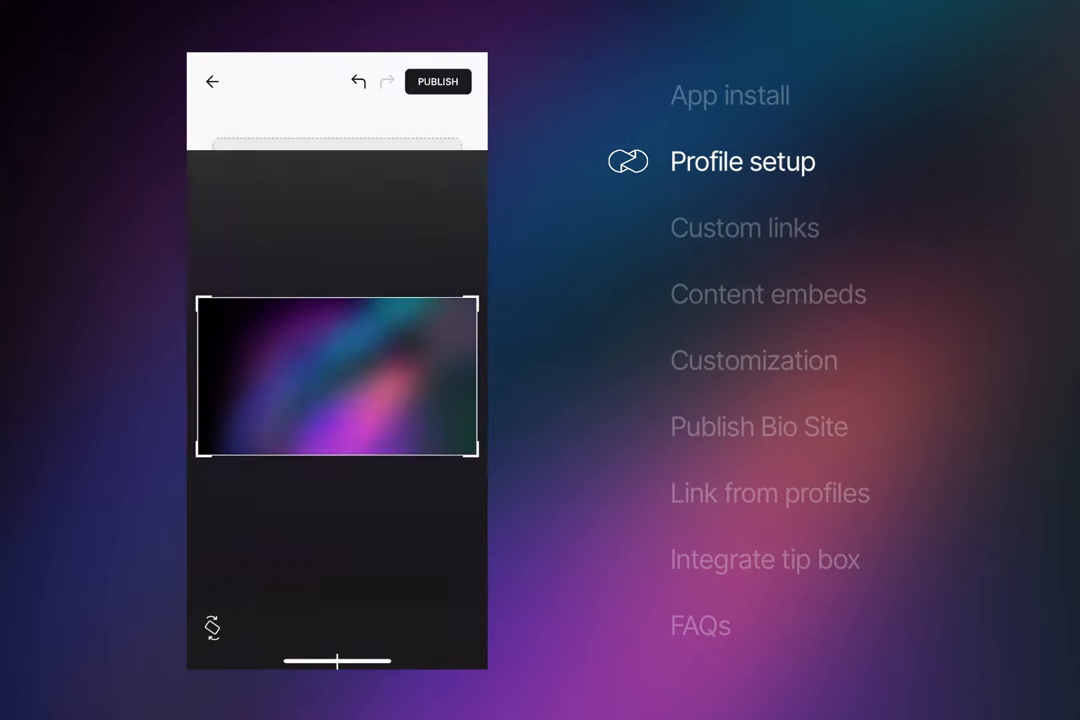
{"action": "left_click", "coordinate": [212, 627]}
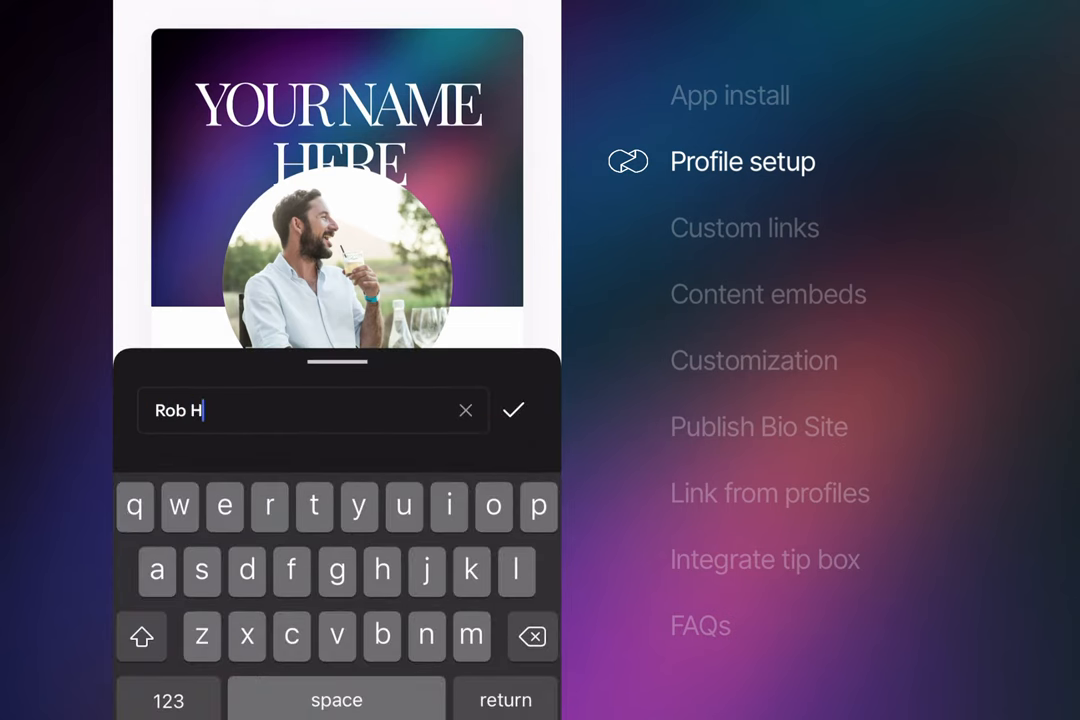
Step: Confirm the name Rob Hope and add the tagline 'Maker. Surfer. Optimist.'
{"action": "left_click", "coordinate": [513, 410]}
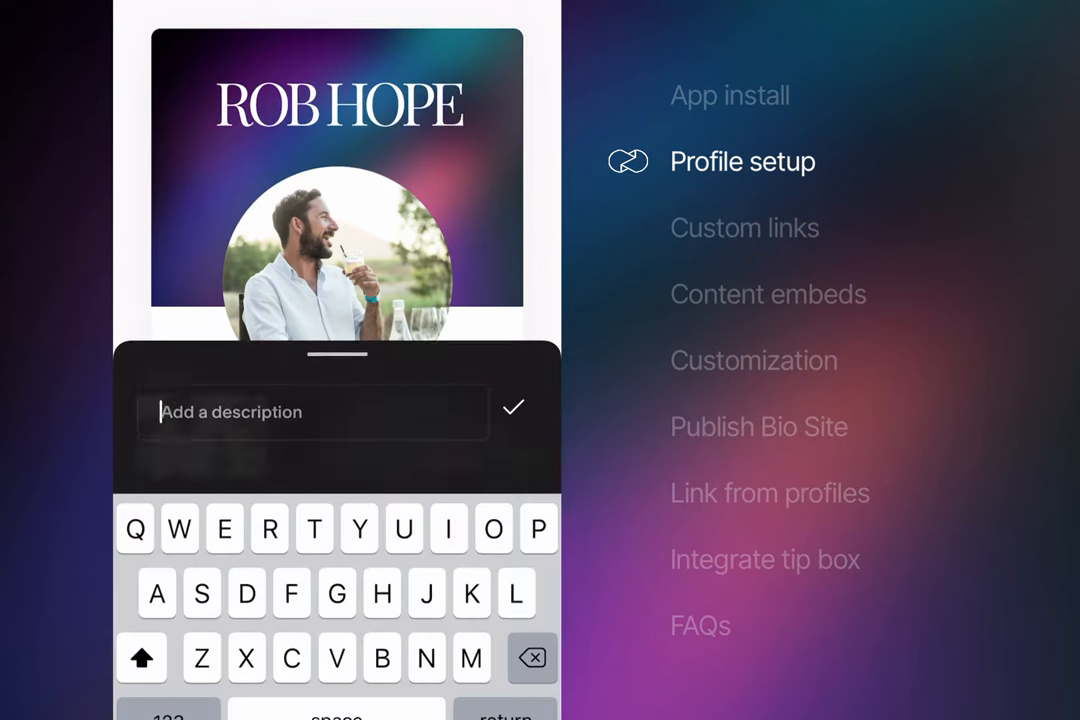
{"action": "type", "text": "Maker. Surfer."}
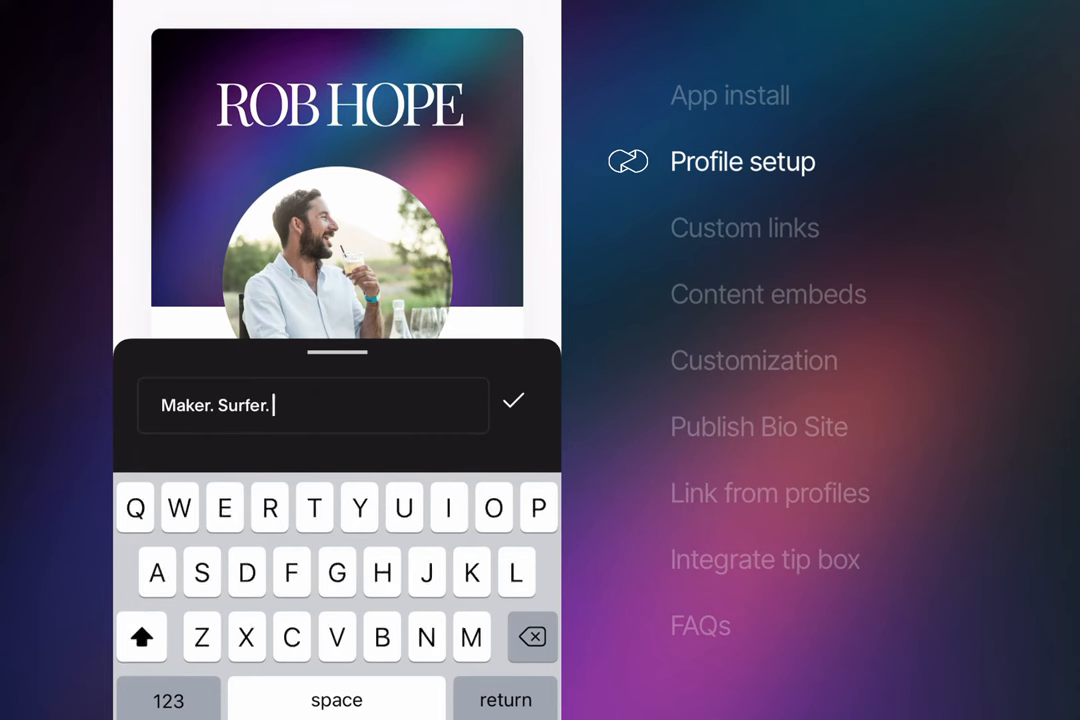
{"action": "type", "text": "Optimist."}
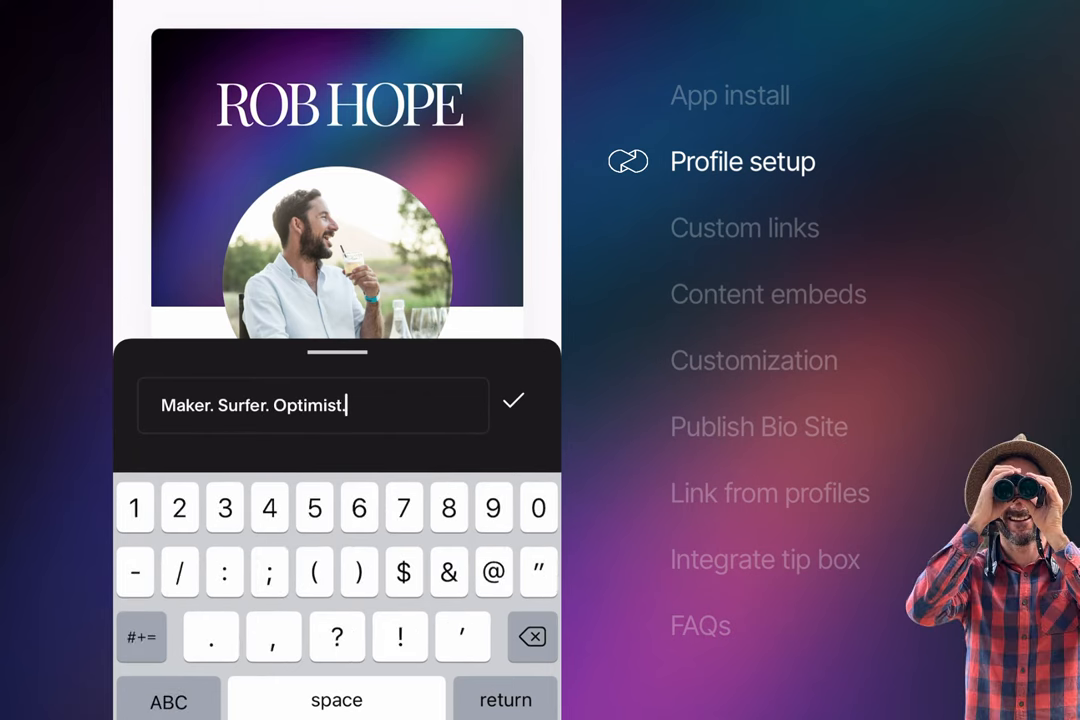
{"action": "left_click", "coordinate": [513, 400]}
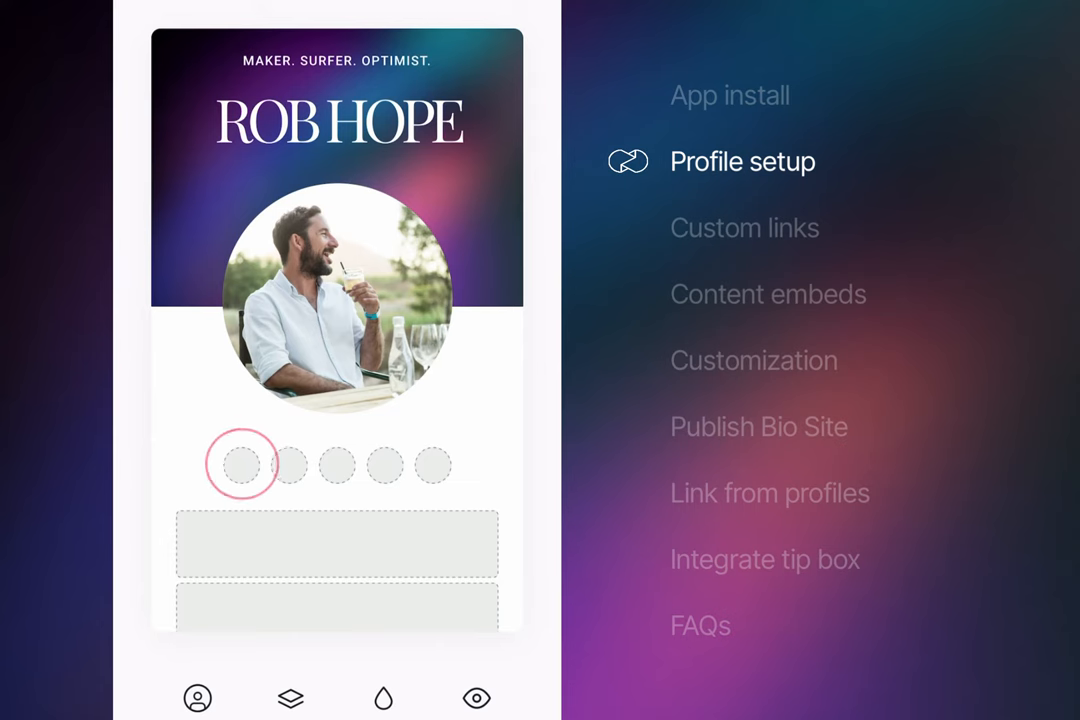
Step: Enter the robhope handle for Twitter and save the Instagram and YouTube handles
{"action": "left_click", "coordinate": [243, 466]}
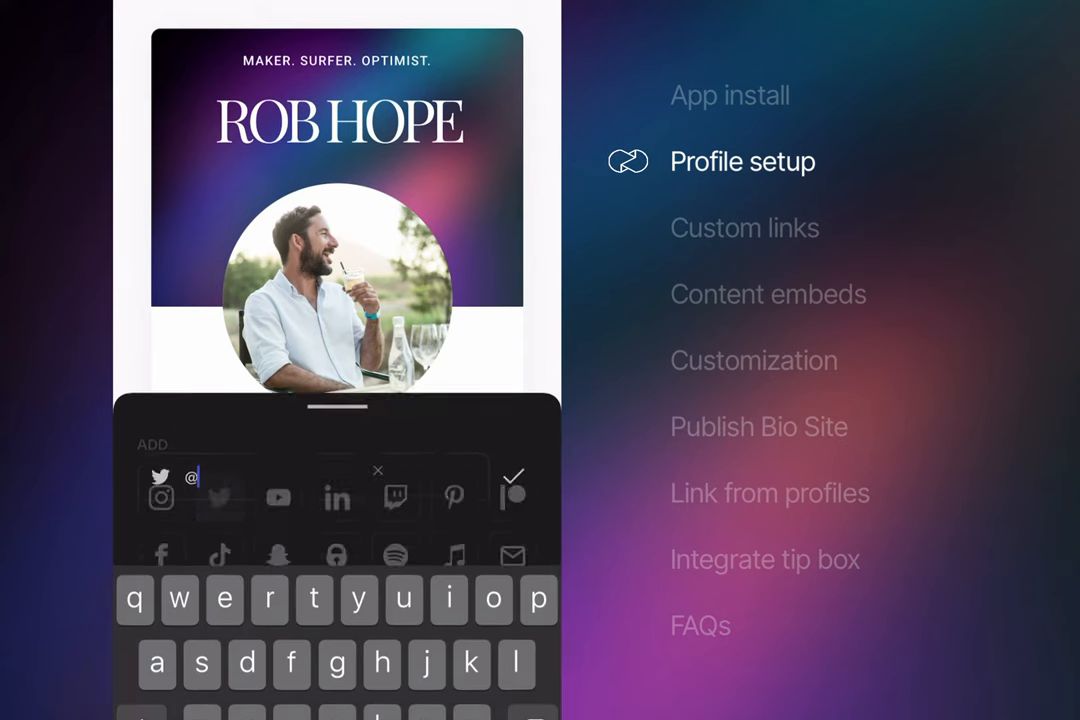
{"action": "type", "text": "ro"}
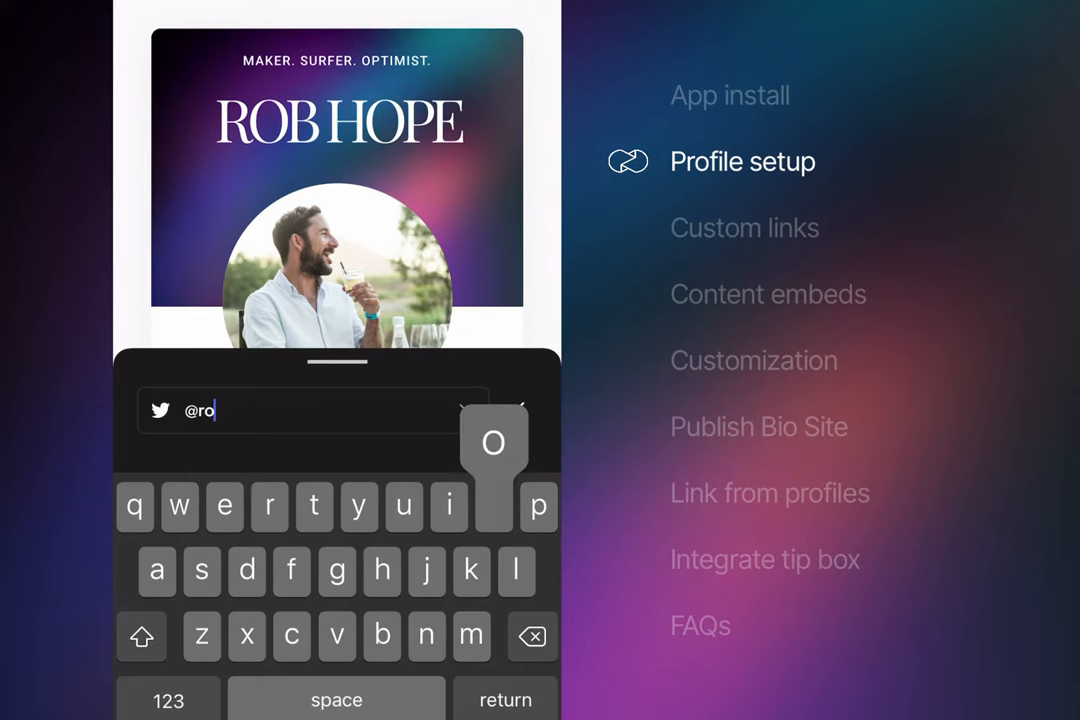
{"action": "type", "text": "bhope"}
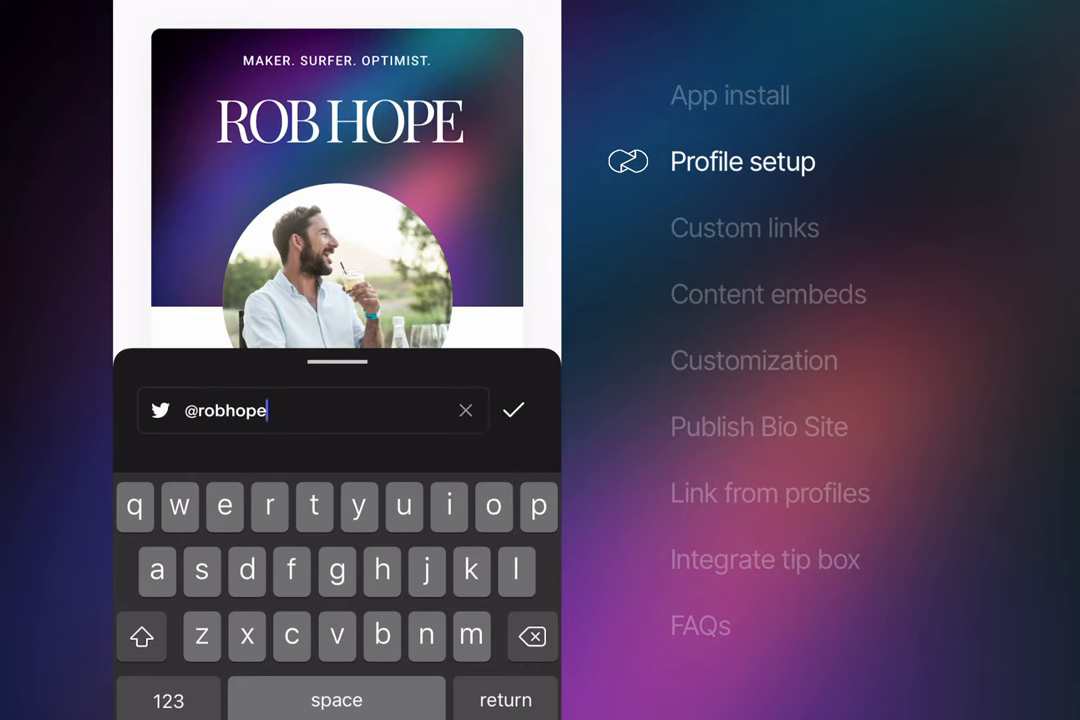
{"action": "left_click", "coordinate": [513, 410]}
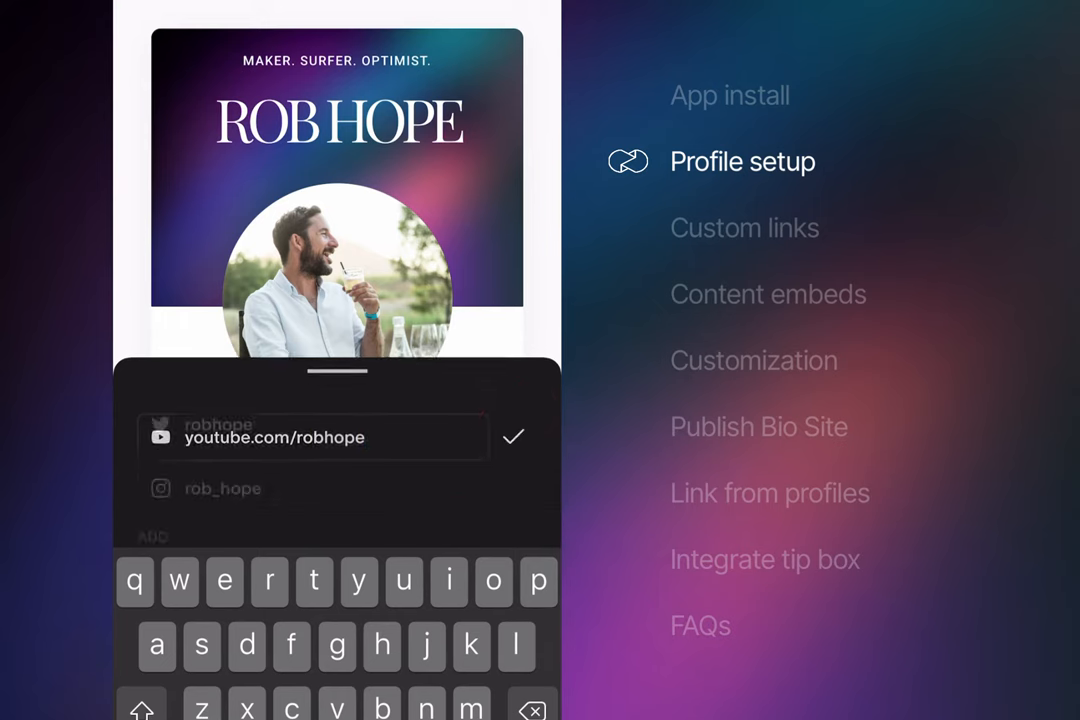
{"action": "left_click", "coordinate": [513, 436]}
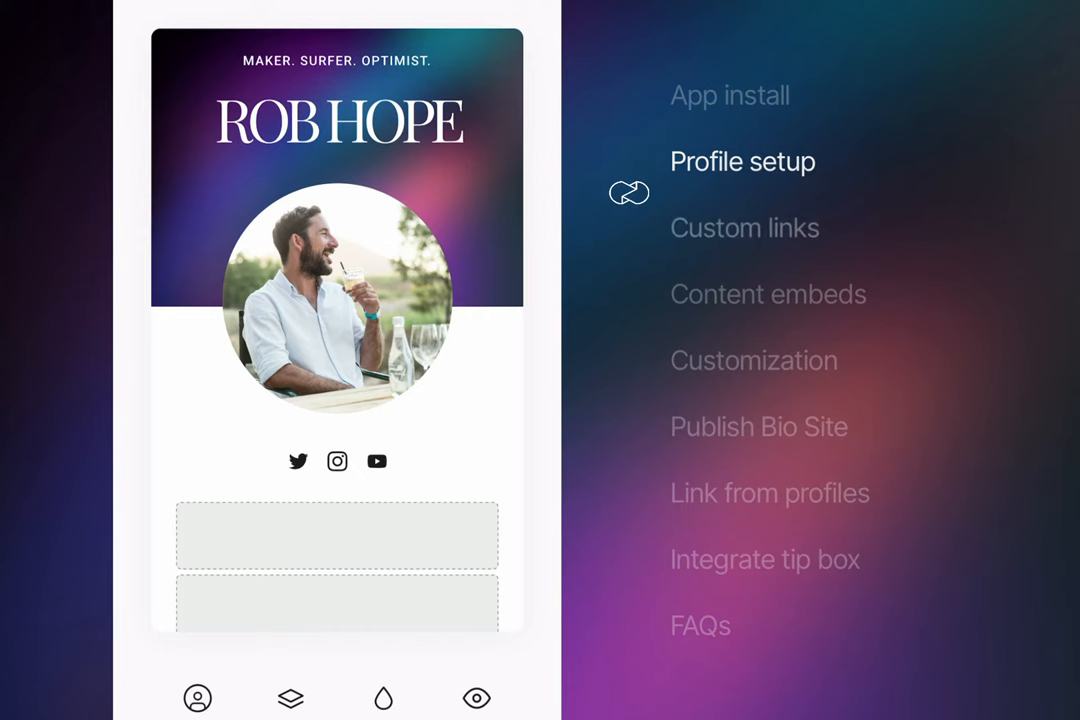
Step: Add the 'One Page Love' link with its URL and save it
{"action": "left_click", "coordinate": [744, 227]}
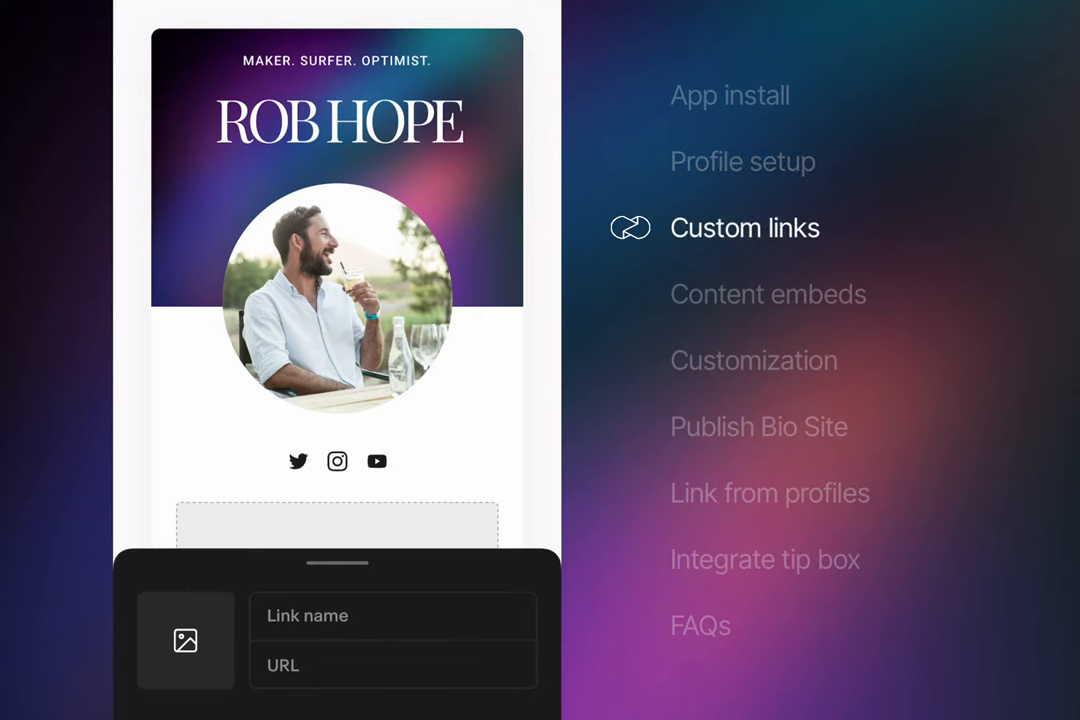
{"action": "left_click", "coordinate": [366, 615]}
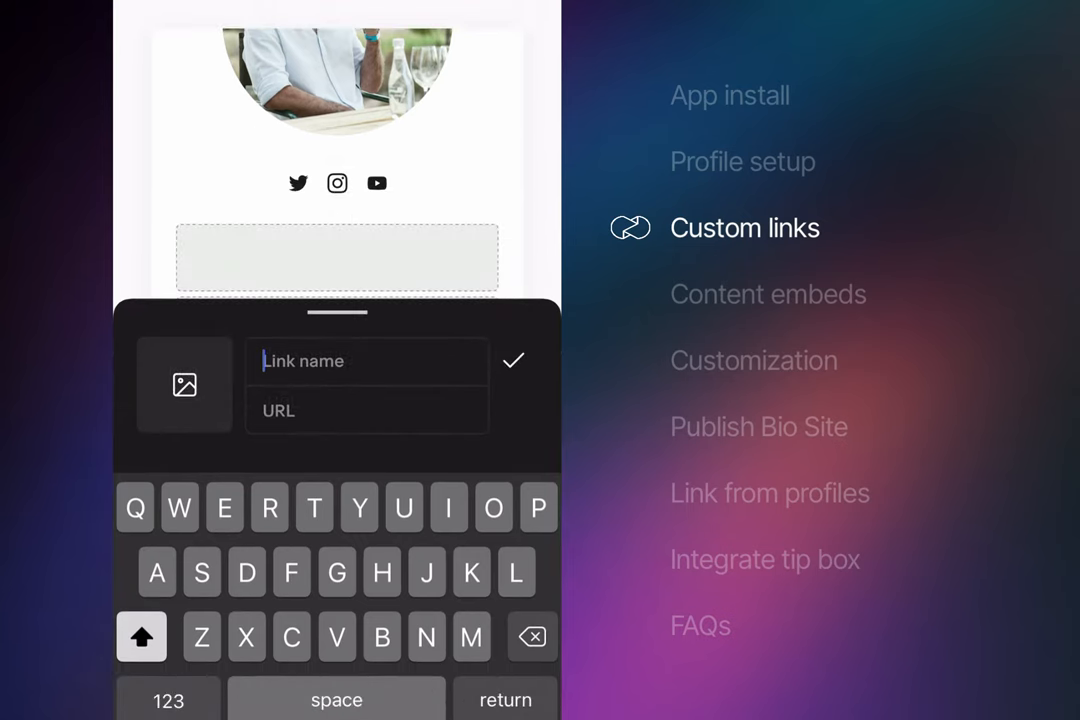
{"action": "type", "text": "One"}
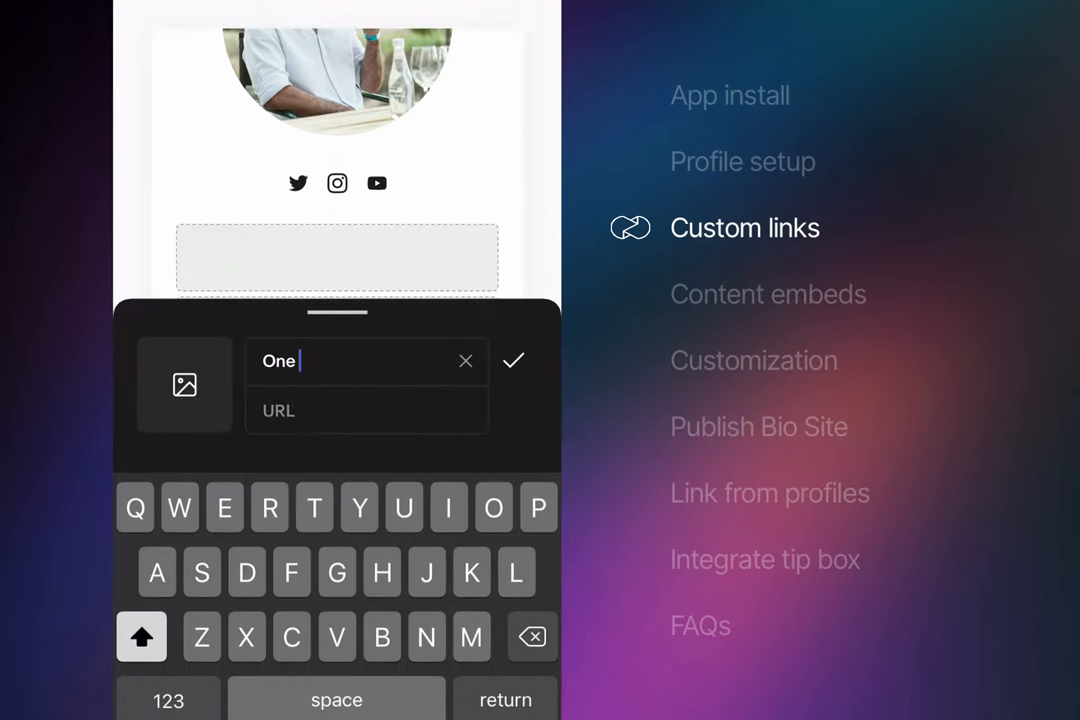
{"action": "type", "text": "Page Love"}
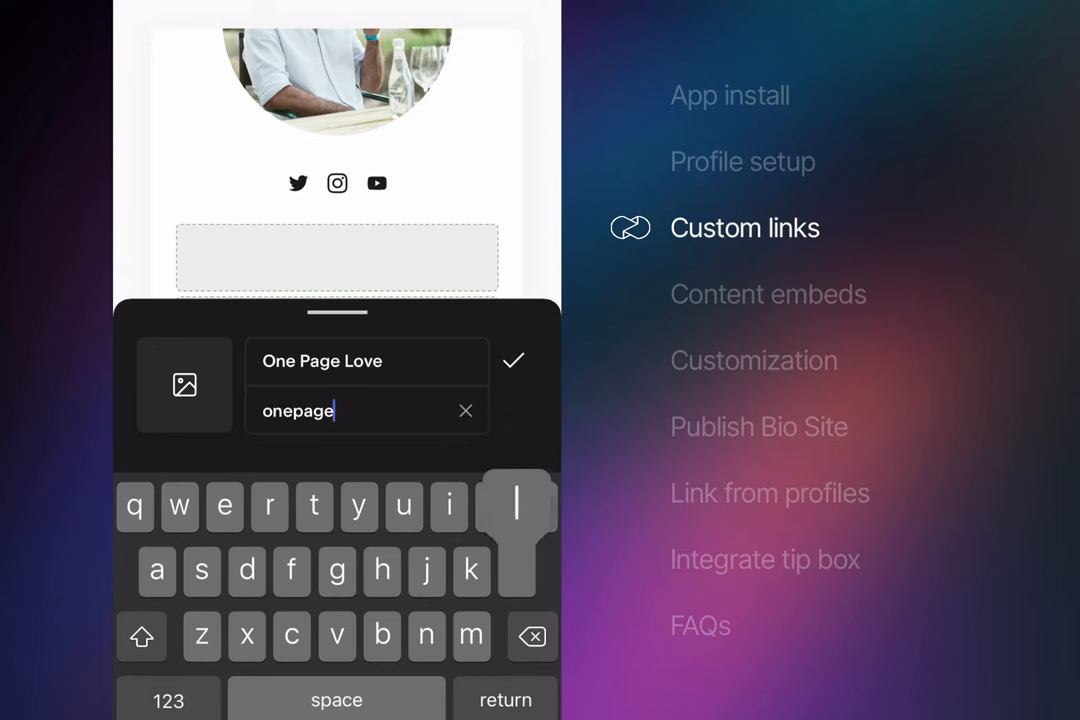
{"action": "type", "text": "love.com"}
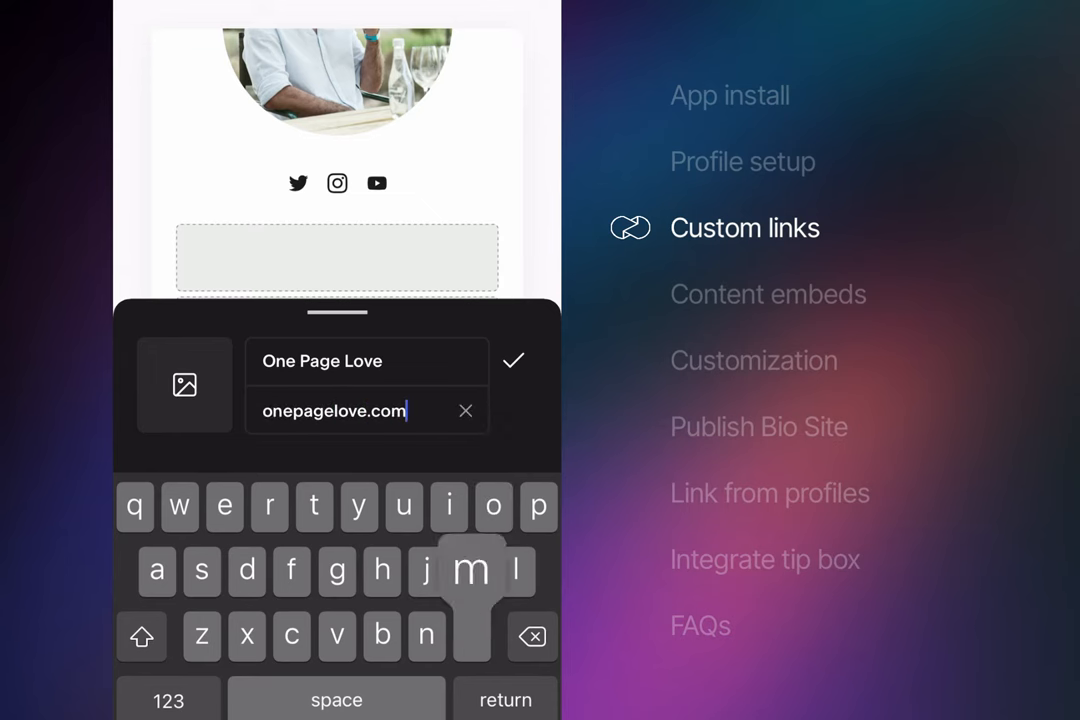
{"action": "left_click", "coordinate": [513, 360]}
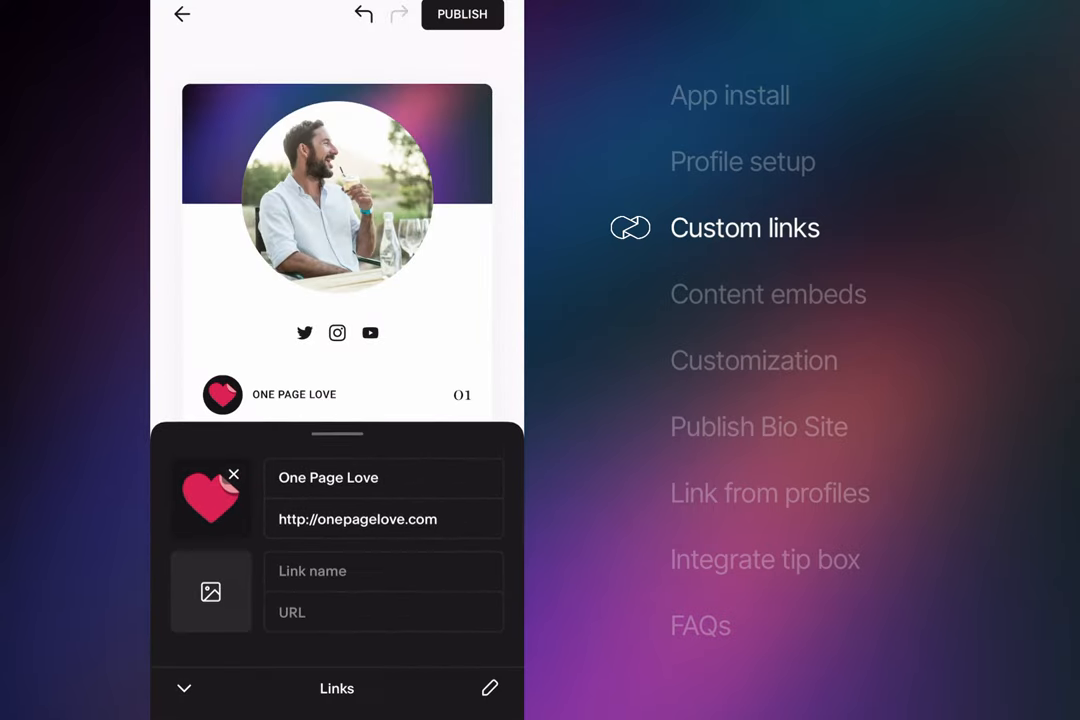
Step: Add the Personal Blog link (robhope.com) and the My Ebook link with a cover image
{"action": "type", "text": "Personal Blog"}
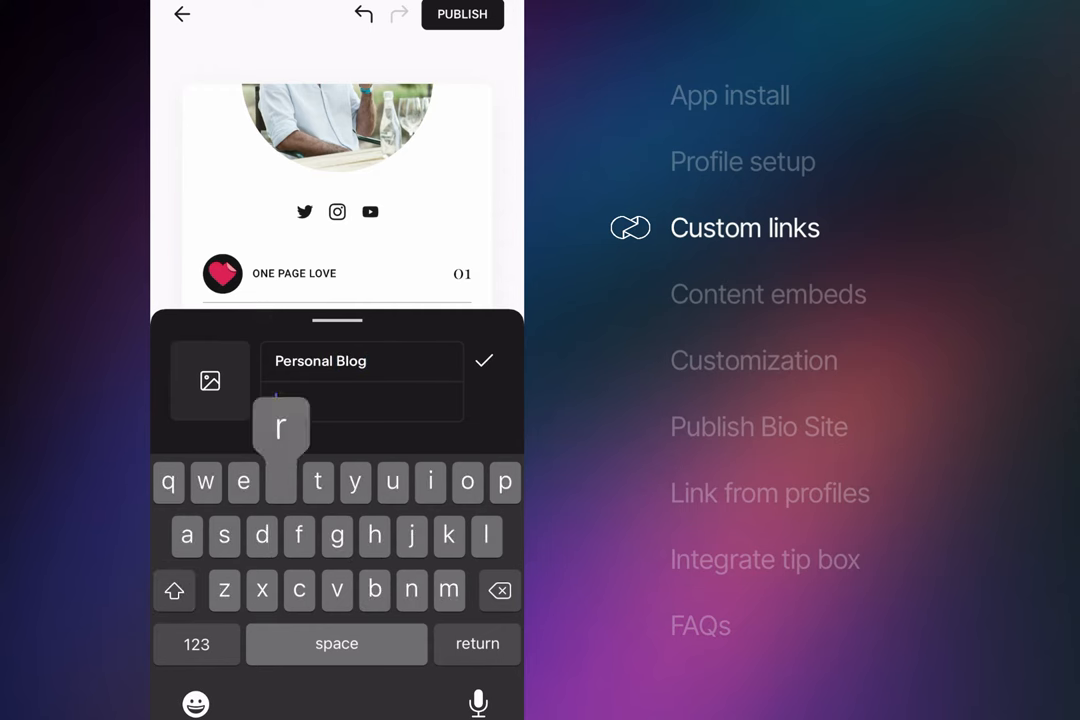
{"action": "type", "text": "robhope"}
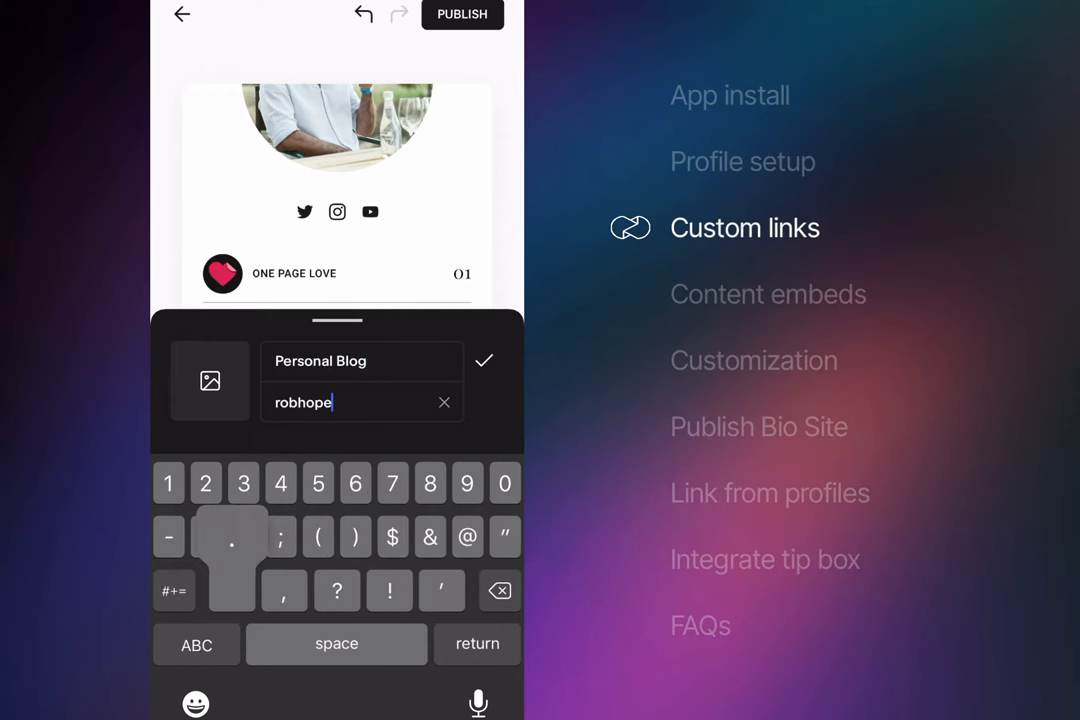
{"action": "type", "text": ".com/e"}
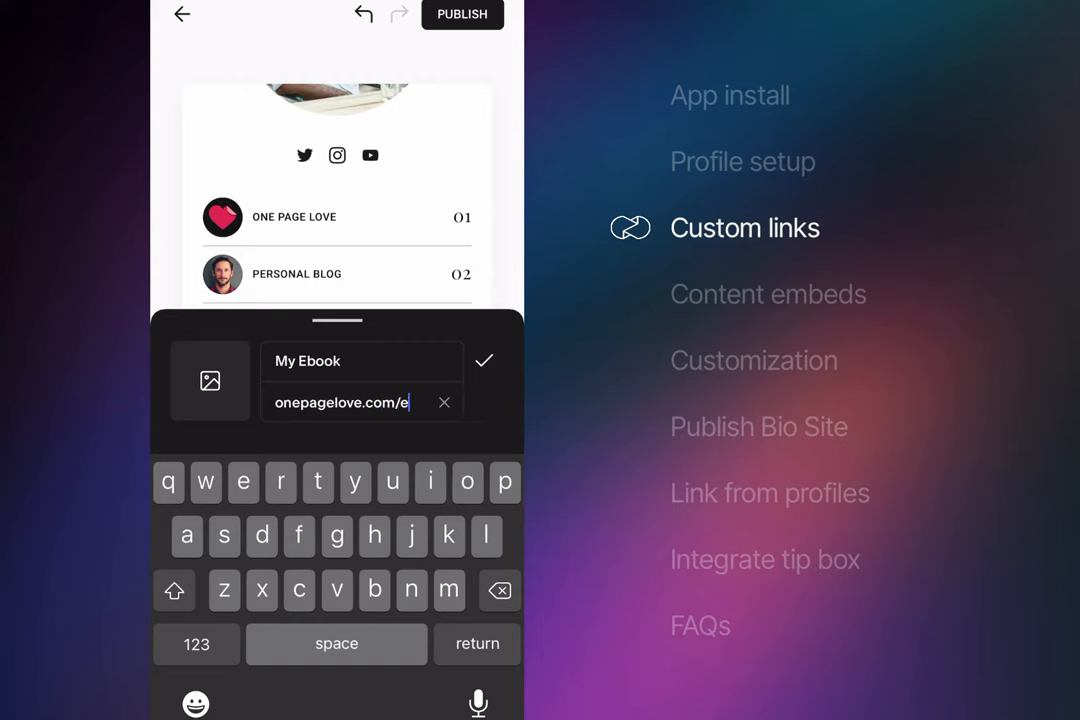
{"action": "left_click", "coordinate": [209, 381]}
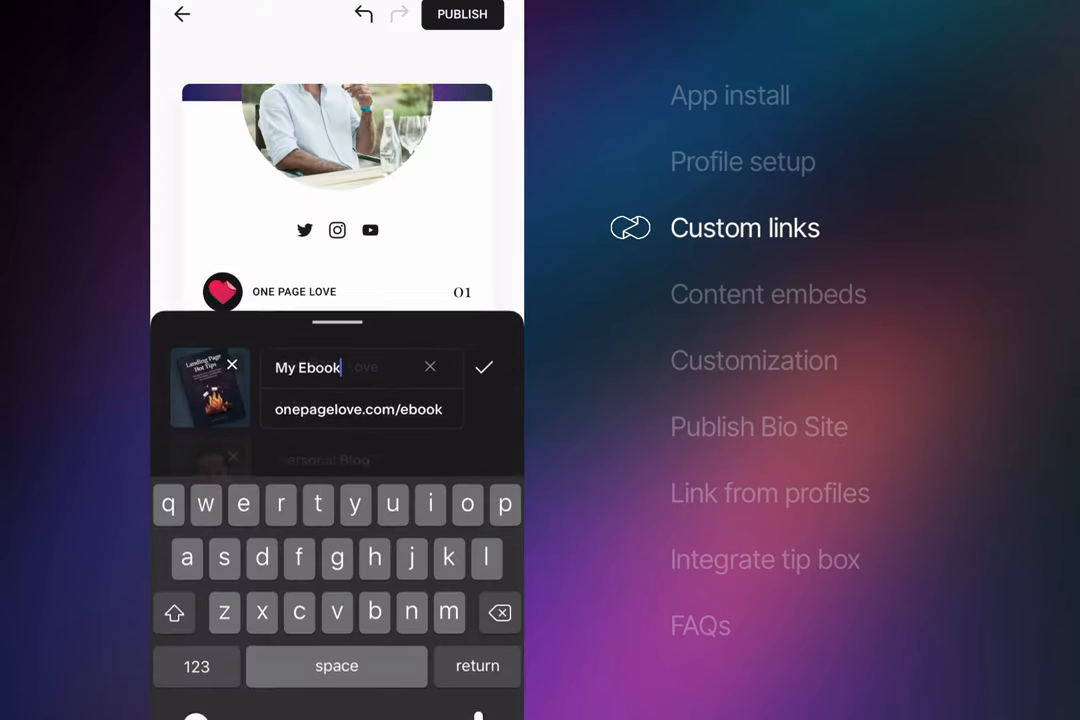
{"action": "left_click", "coordinate": [484, 367]}
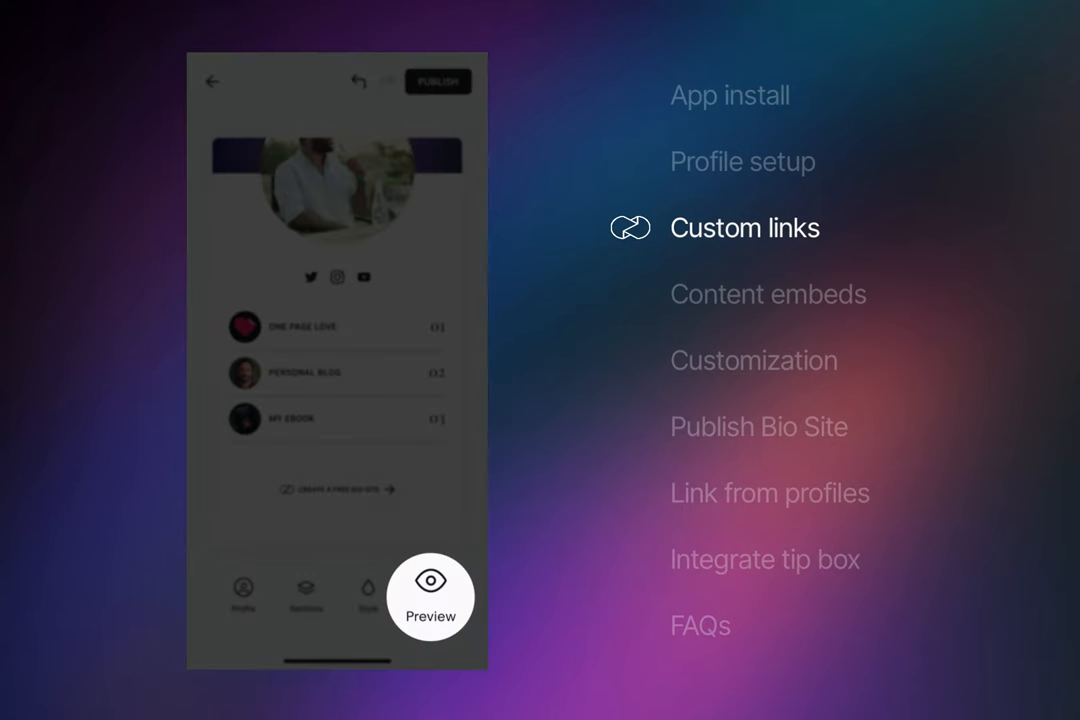
{"action": "left_click", "coordinate": [430, 597]}
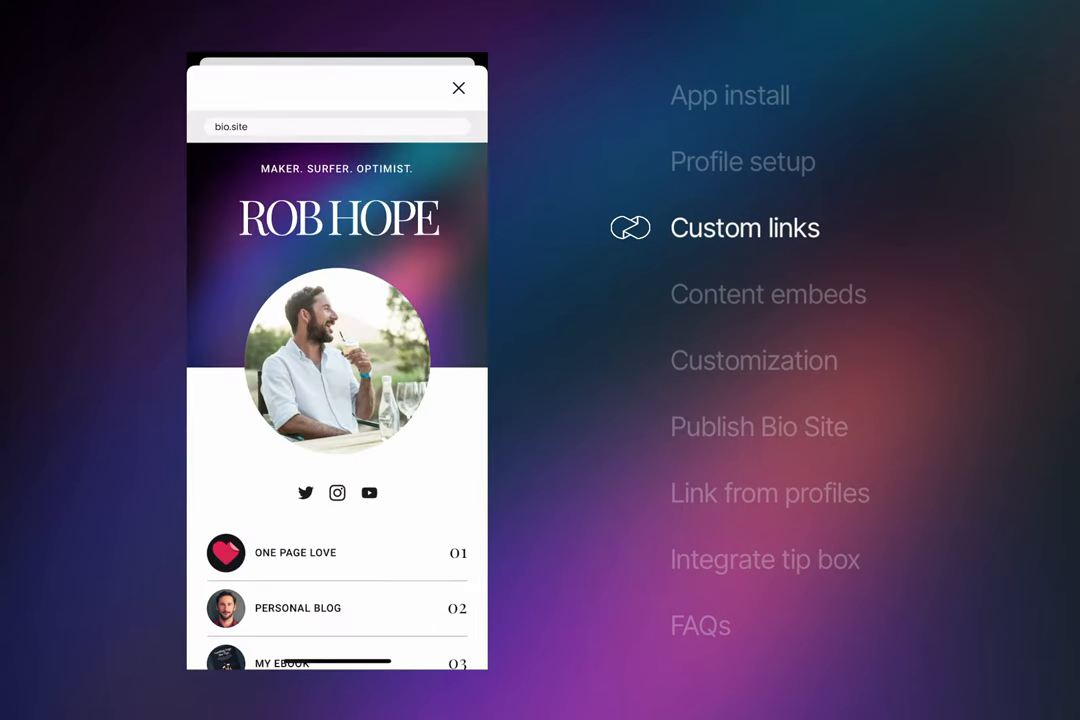
{"action": "scroll", "scroll_direction": "down", "scroll_amount": 3}
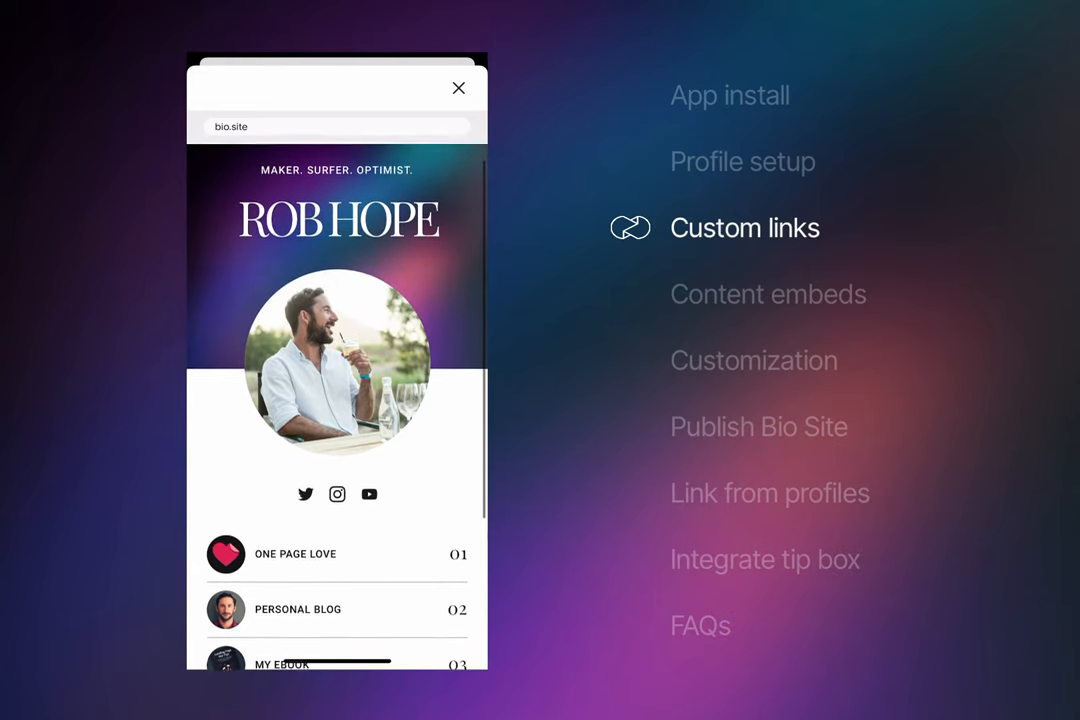
{"action": "left_click", "coordinate": [458, 88]}
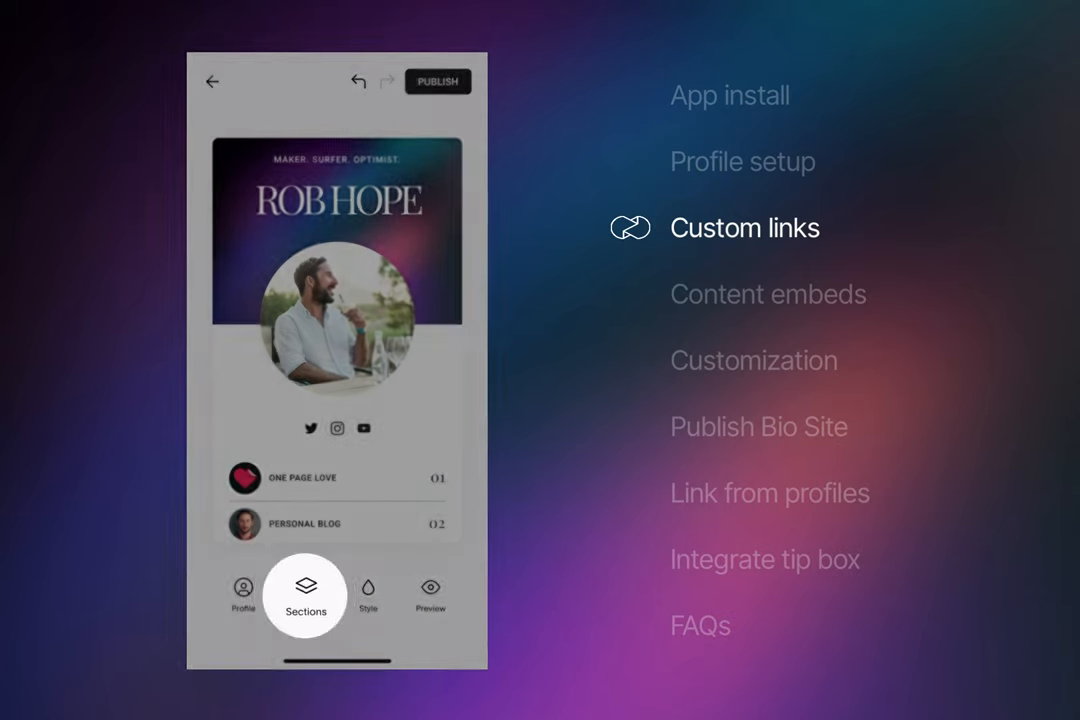
Step: Add a Text Box section titled 'Biography' with a short Rob Hope bio below the links
{"action": "left_click", "coordinate": [768, 294]}
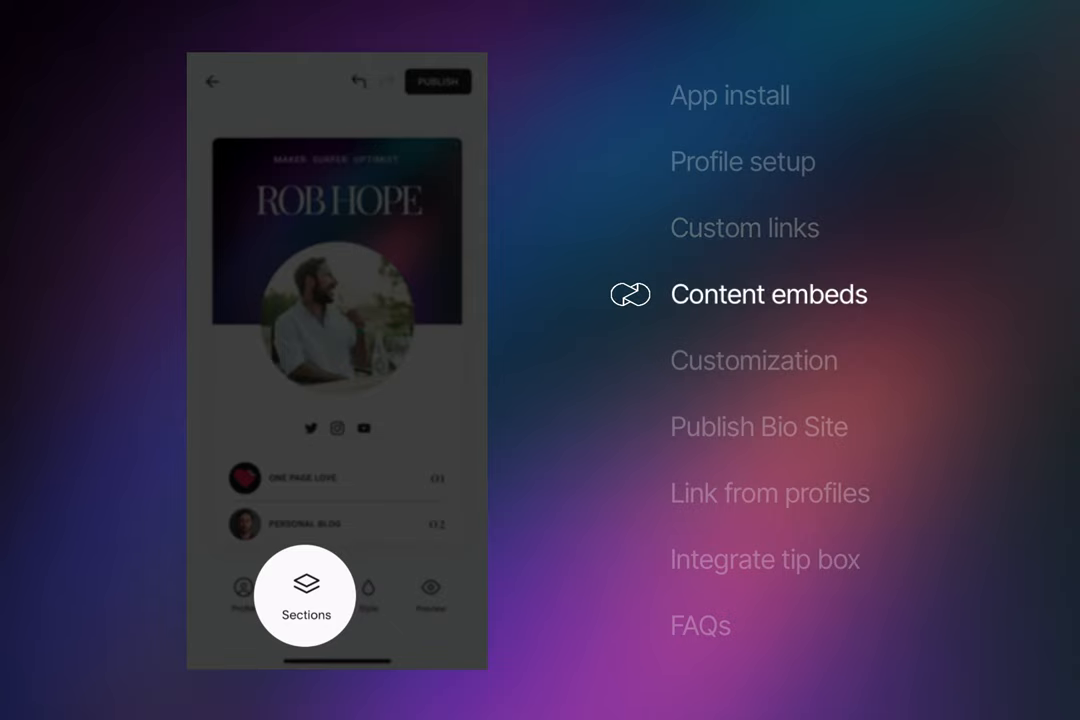
{"action": "left_click", "coordinate": [305, 588]}
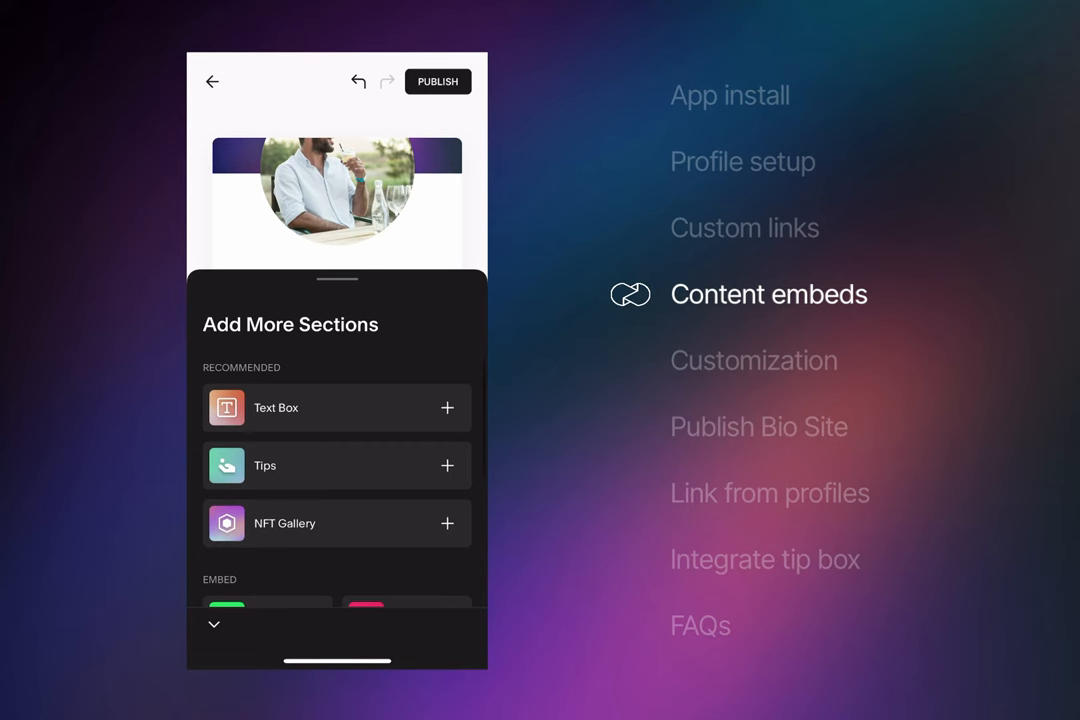
{"action": "scroll", "scroll_direction": "down", "scroll_amount": 3}
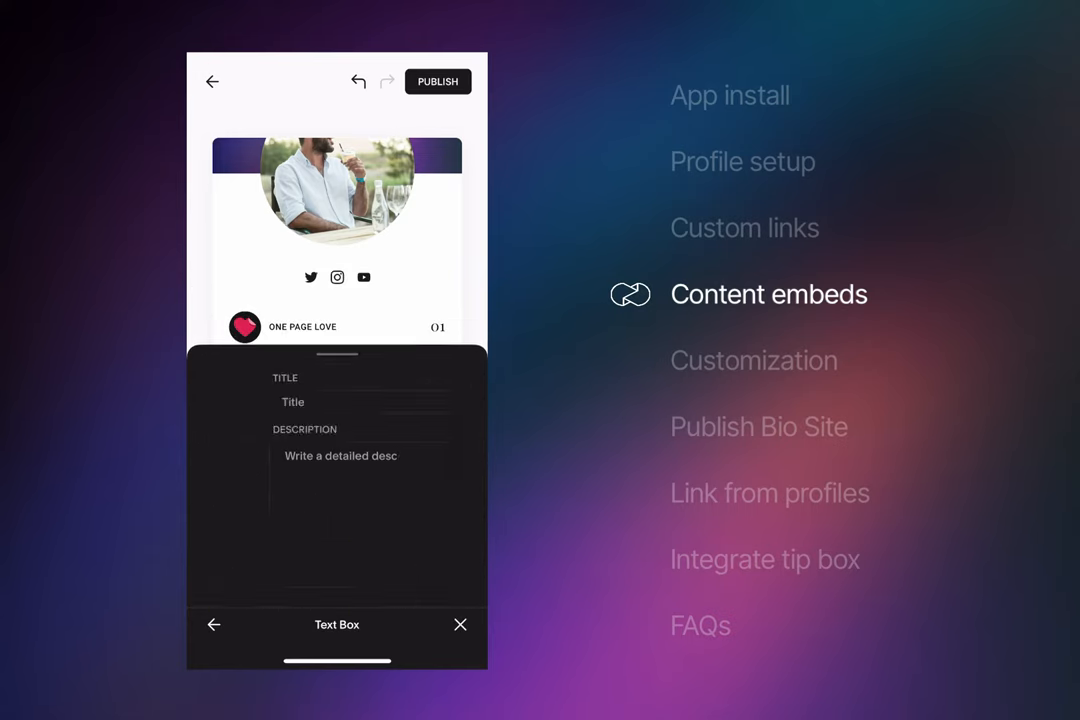
{"action": "type", "text": "Biograp"}
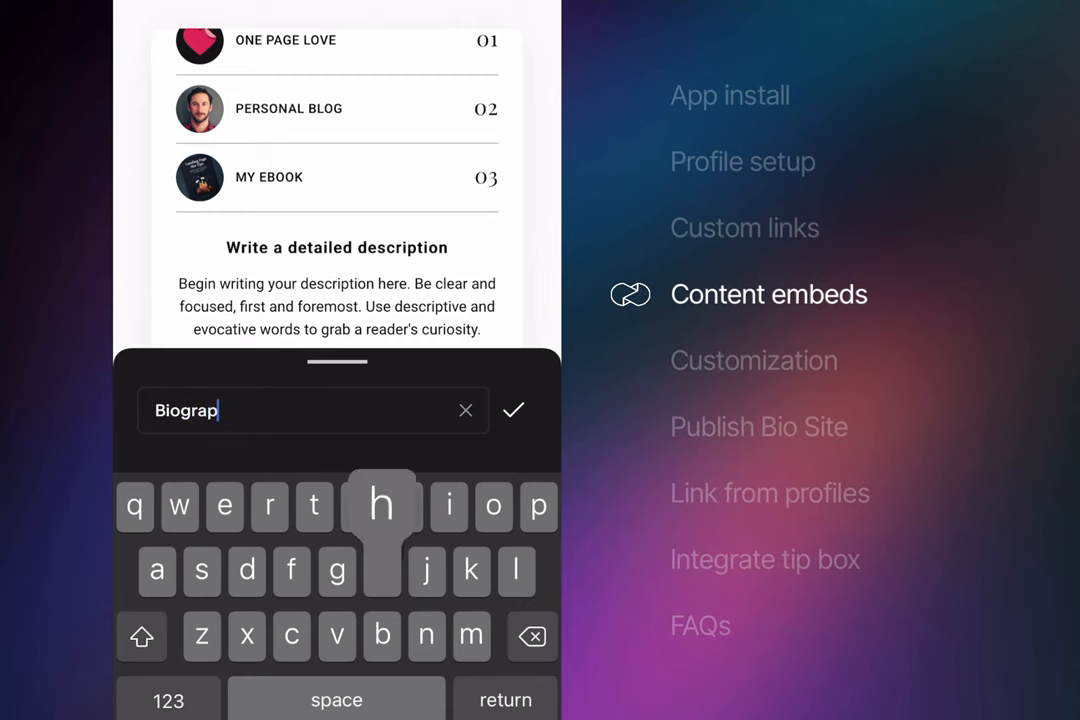
{"action": "left_click", "coordinate": [513, 410]}
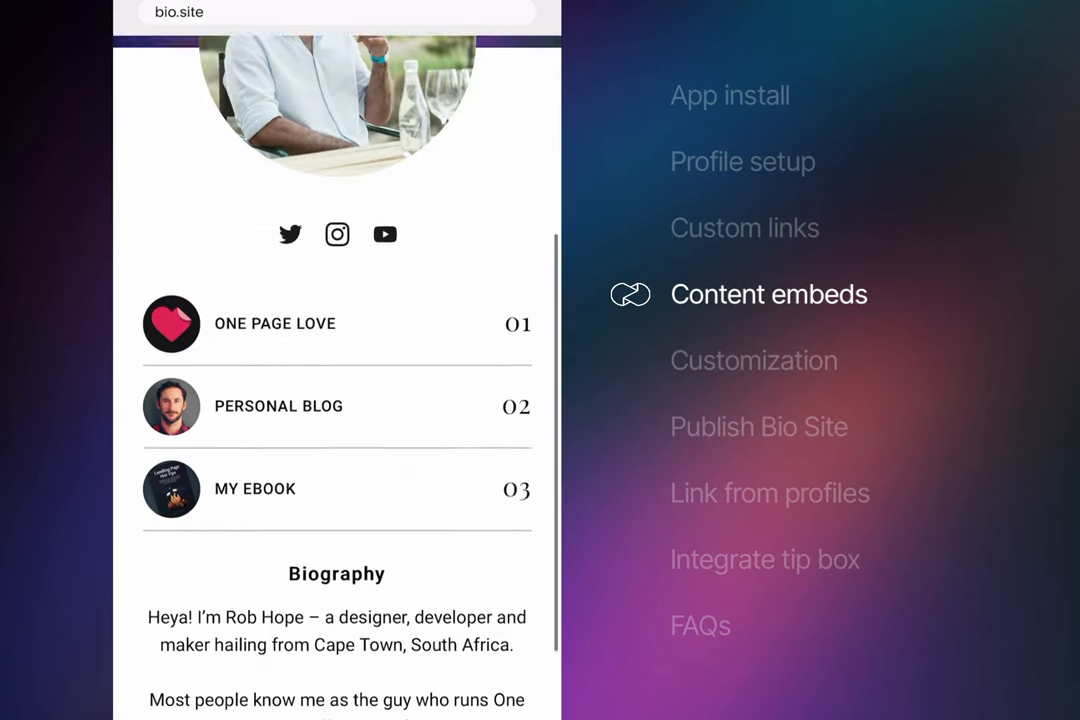
{"action": "scroll", "scroll_direction": "down", "scroll_amount": 3}
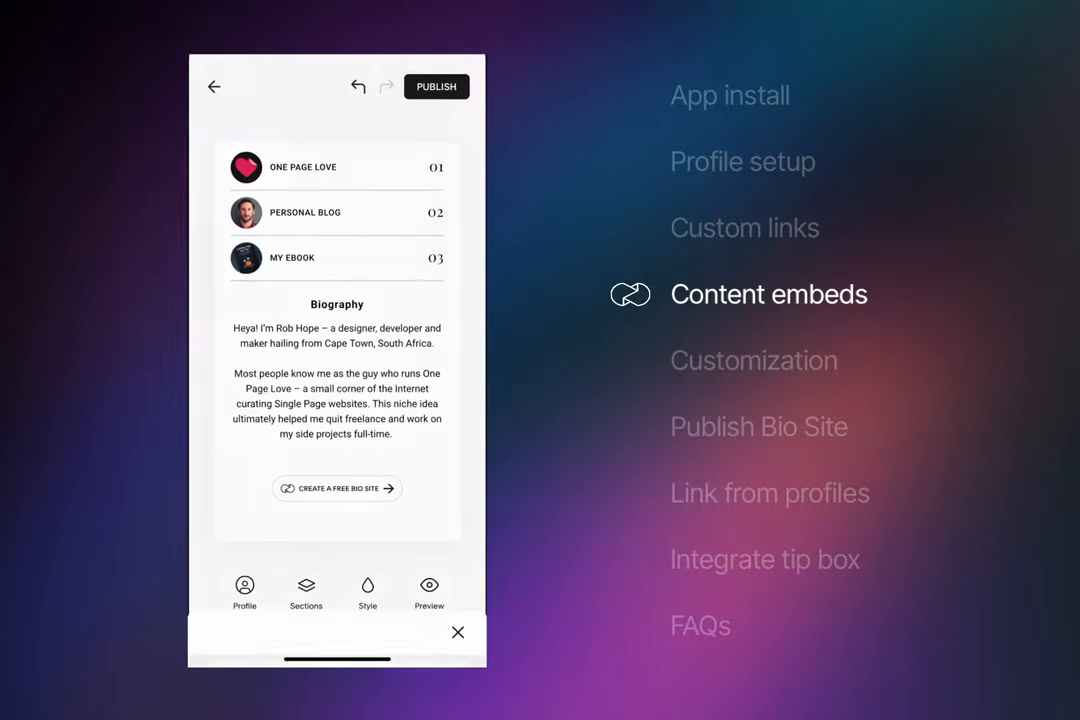
{"action": "left_click", "coordinate": [458, 632]}
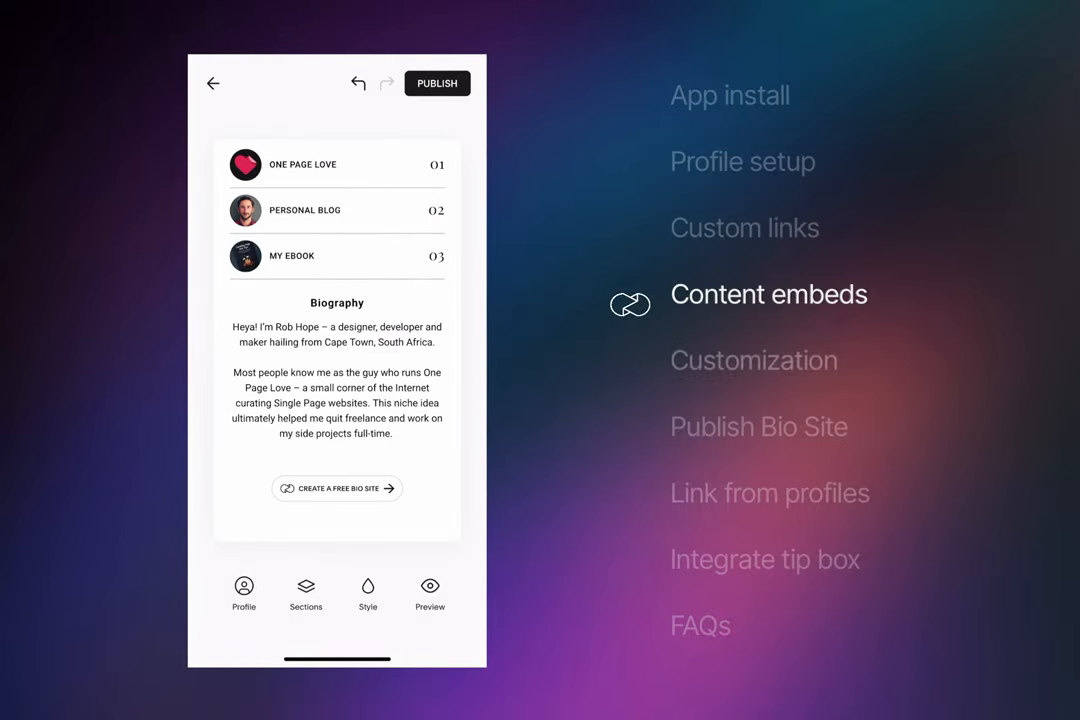
{"action": "left_click", "coordinate": [368, 590]}
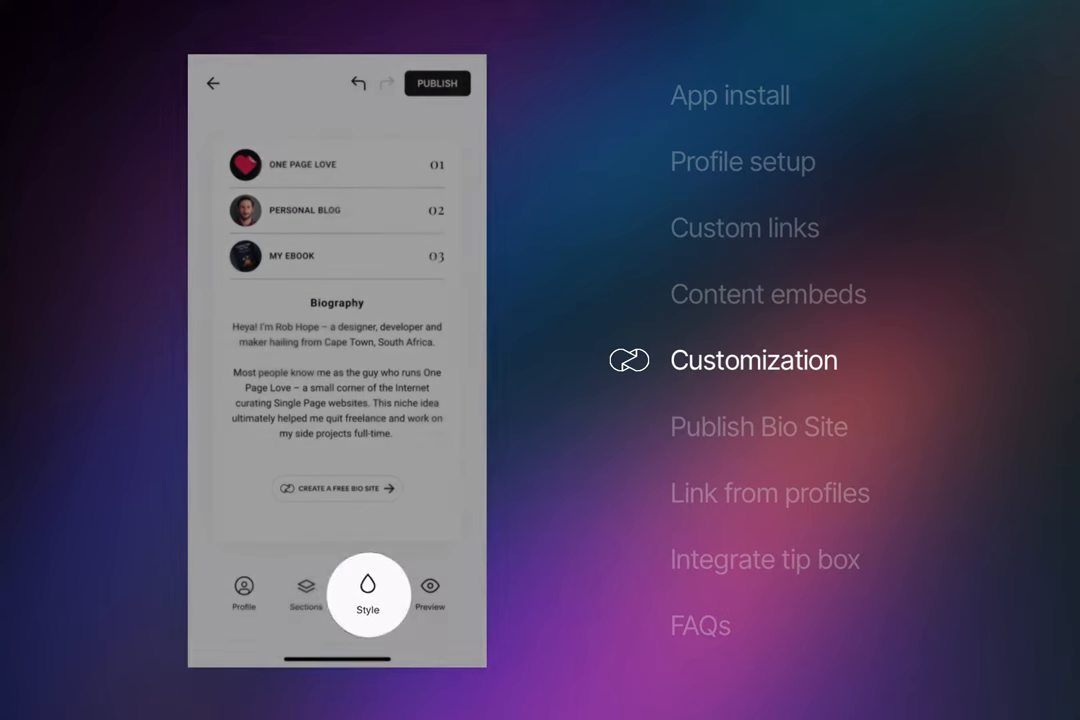
{"action": "left_click", "coordinate": [368, 593]}
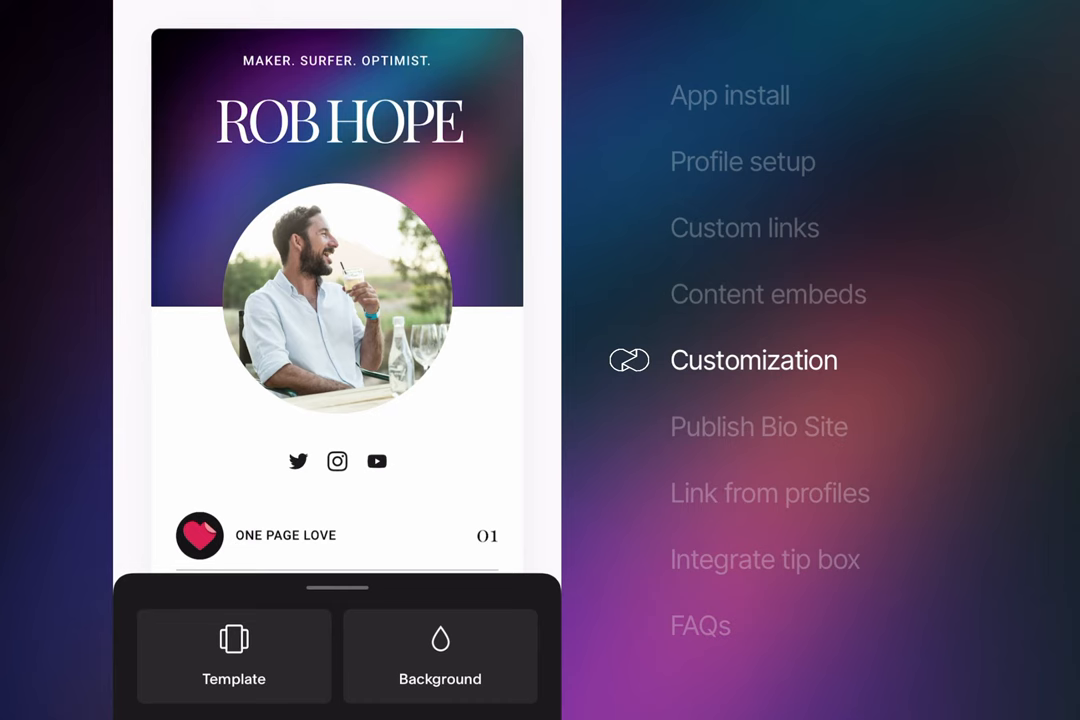
{"action": "left_click", "coordinate": [233, 655]}
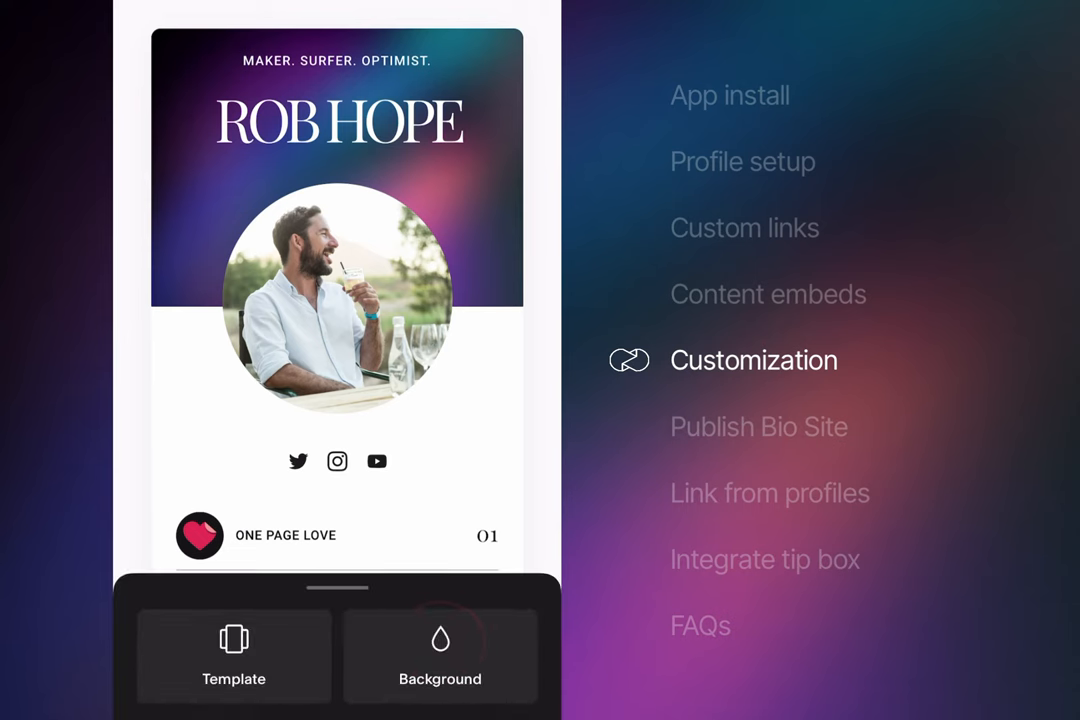
{"action": "left_click", "coordinate": [440, 655]}
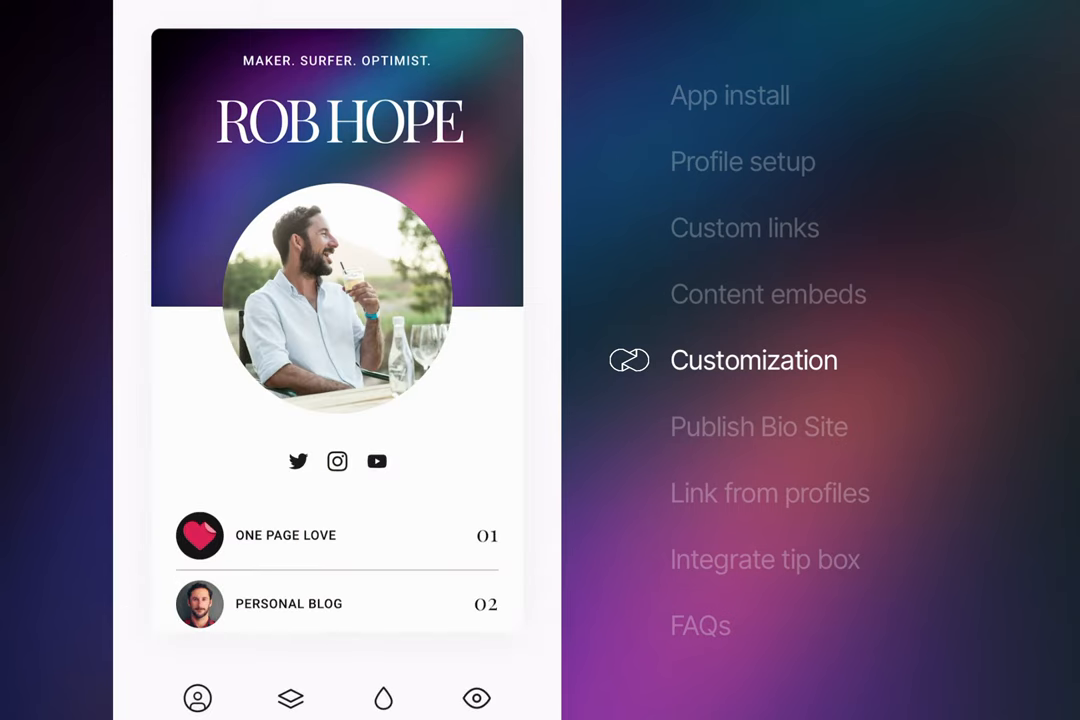
Step: Set the background to dark navy #242234 and scroll through the preview
{"action": "scroll", "scroll_direction": "down", "scroll_amount": 3}
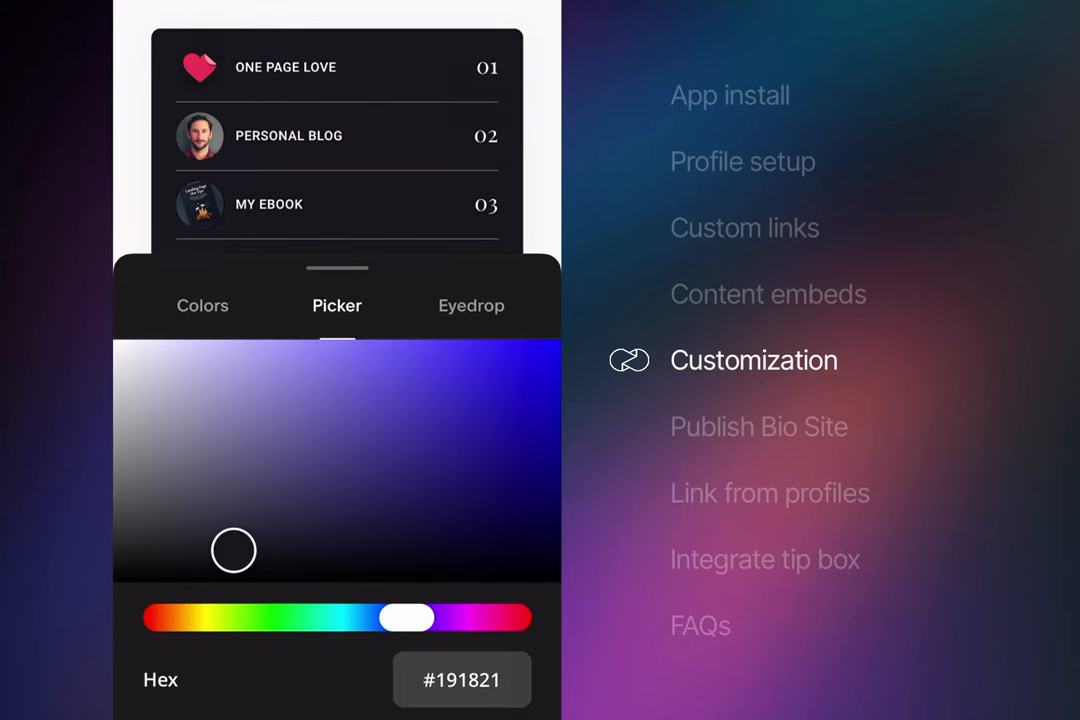
{"action": "left_click_drag", "start_coordinate": [233, 550], "coordinate": [265, 531]}
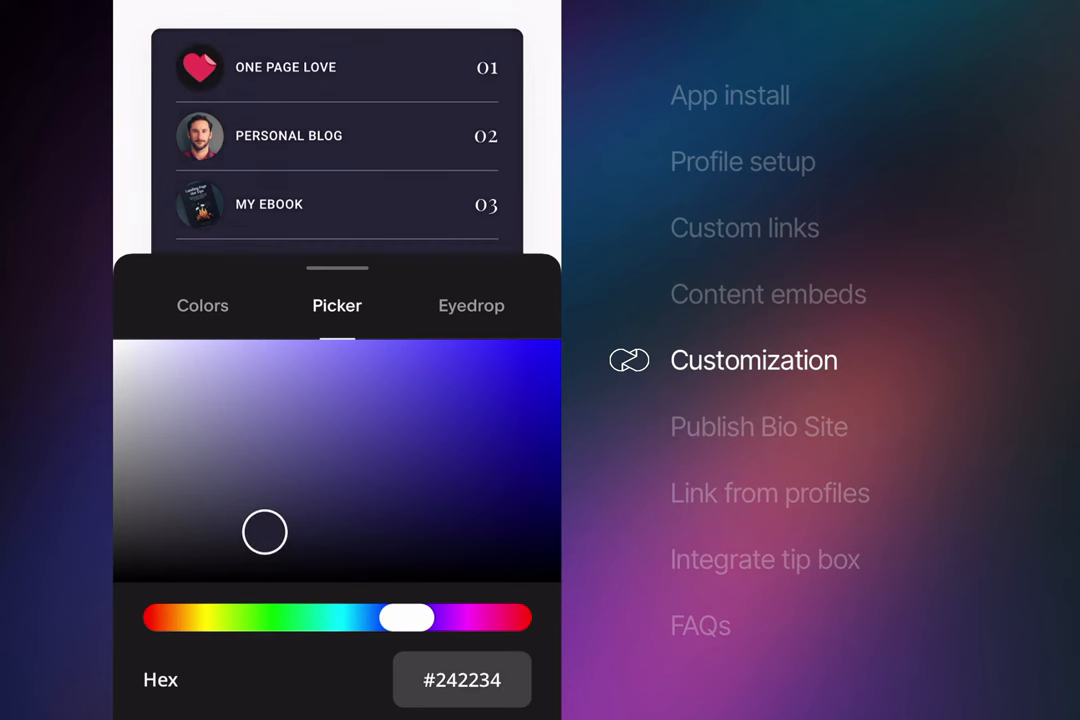
{"action": "left_click_drag", "start_coordinate": [264, 532], "coordinate": [264, 542]}
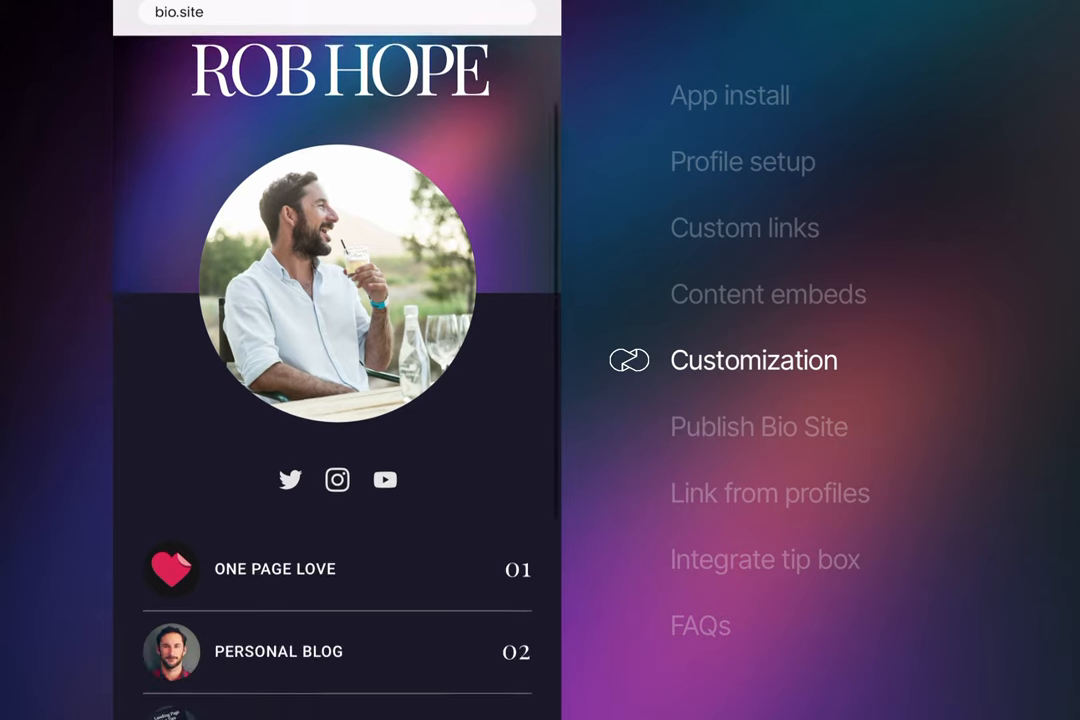
{"action": "scroll", "scroll_direction": "down", "scroll_amount": 3}
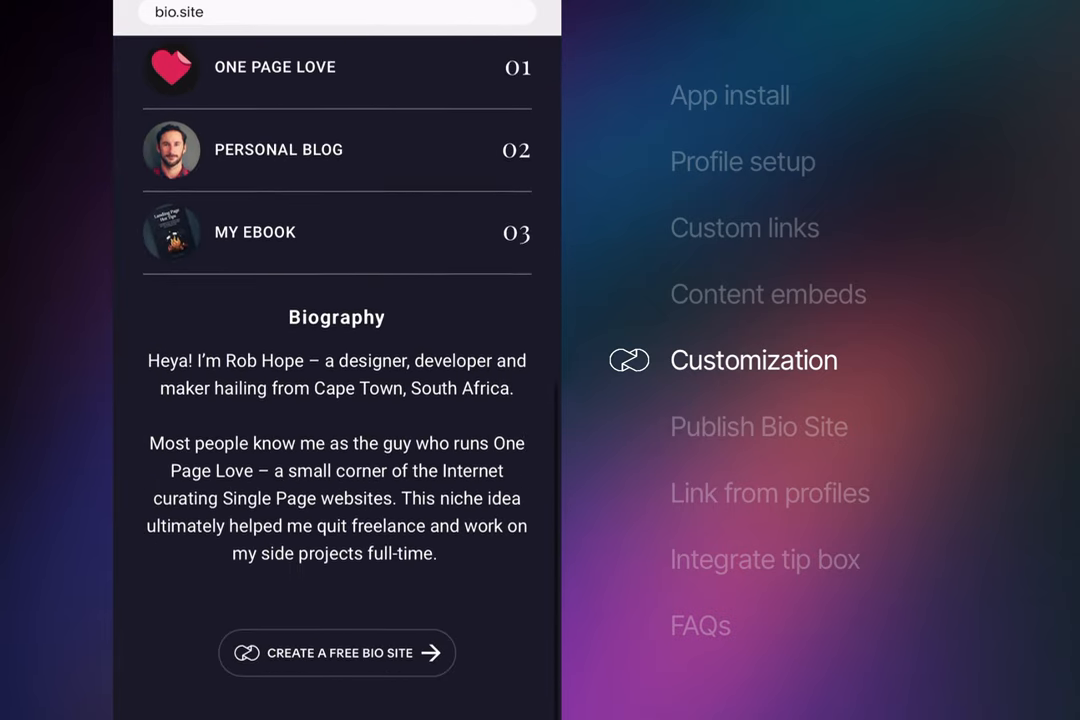
{"action": "scroll", "scroll_direction": "up", "scroll_amount": 3}
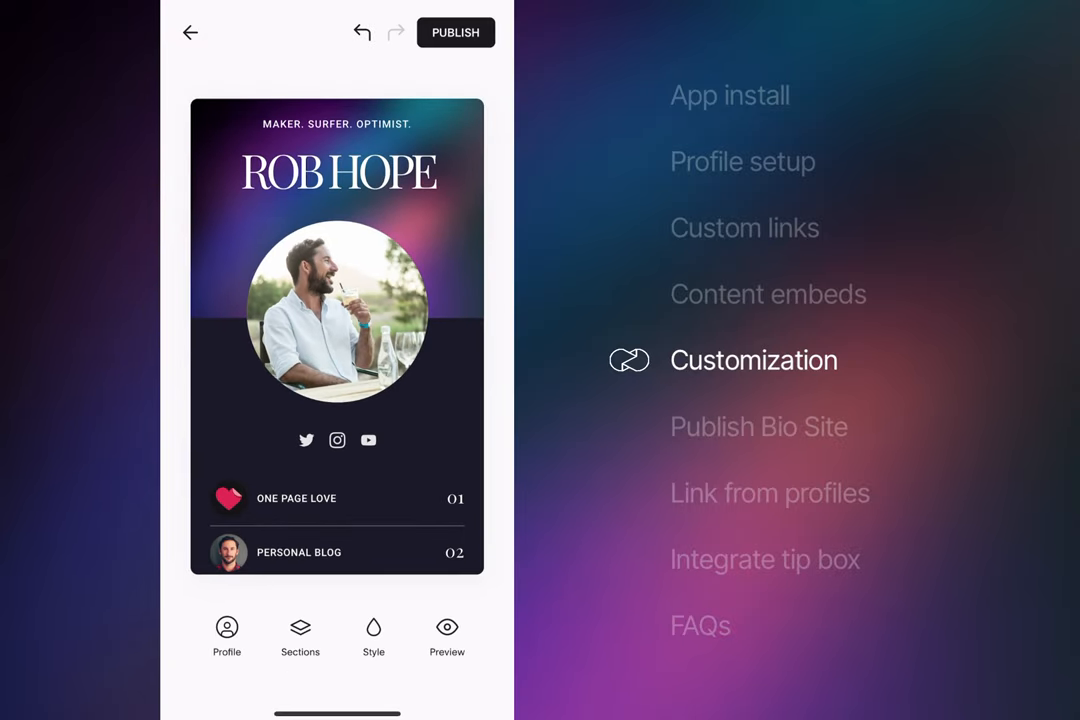
Step: Publish the site at the custom address bio.site/robhope
{"action": "left_click", "coordinate": [455, 32]}
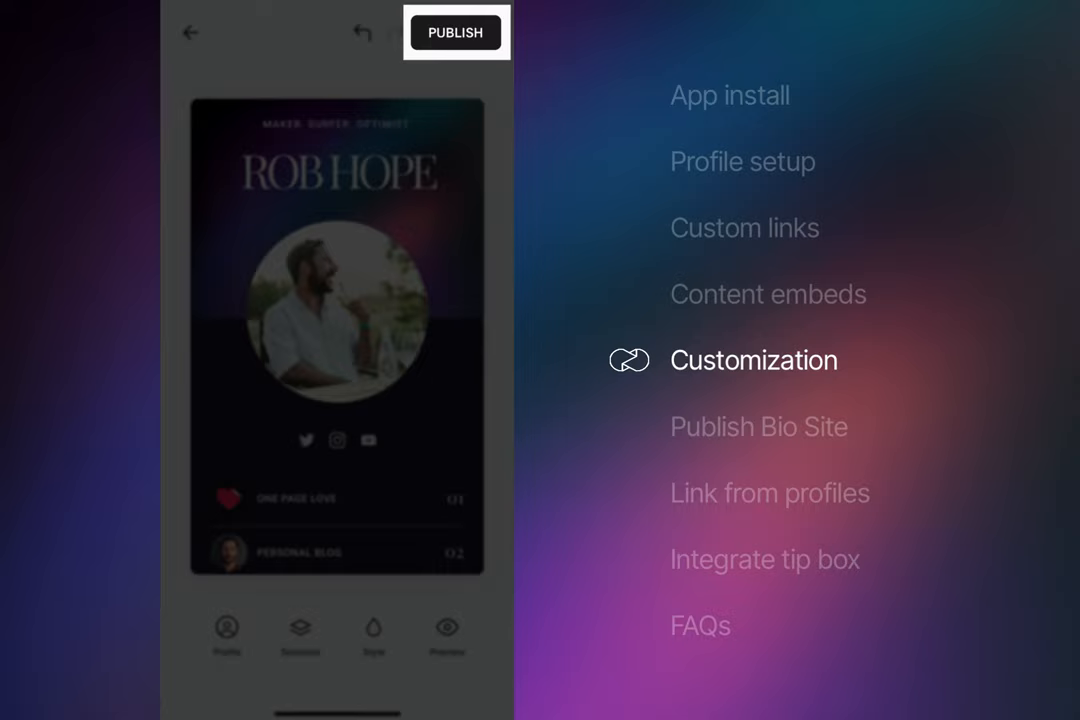
{"action": "left_click", "coordinate": [455, 32]}
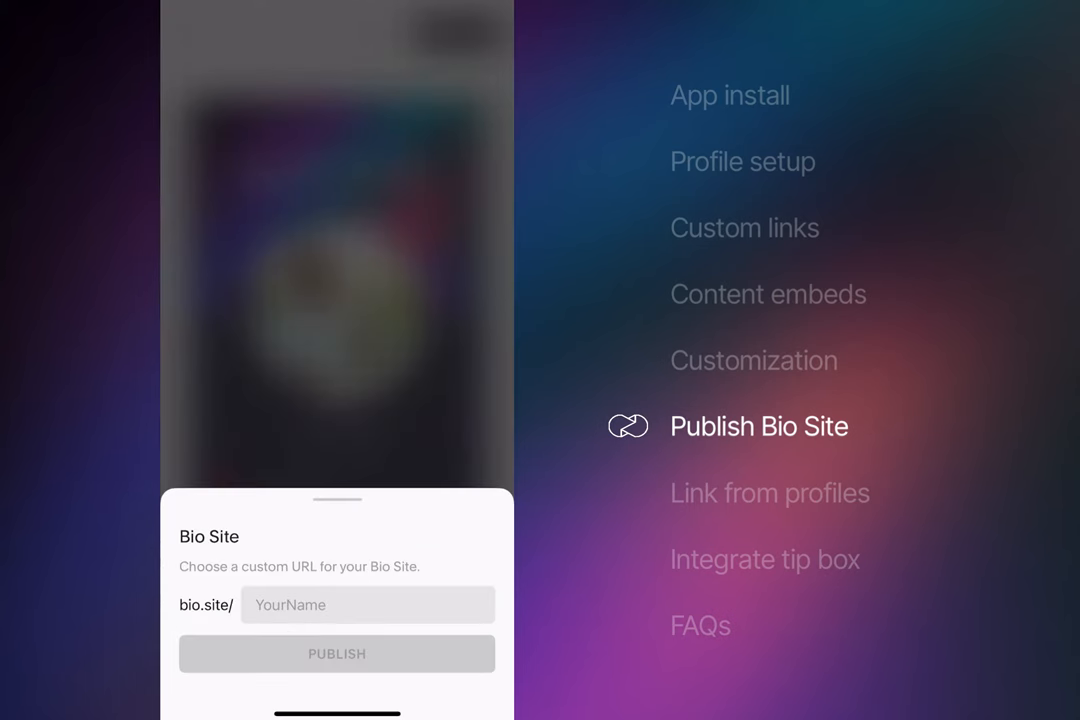
{"action": "type", "text": "ro"}
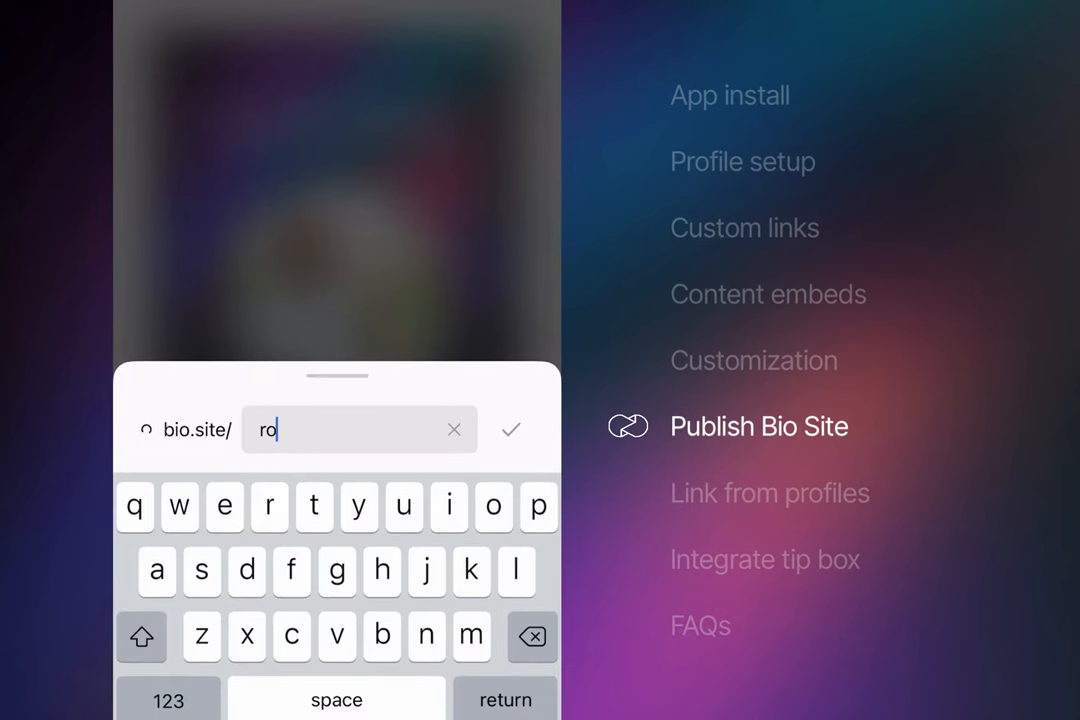
{"action": "type", "text": "bhope"}
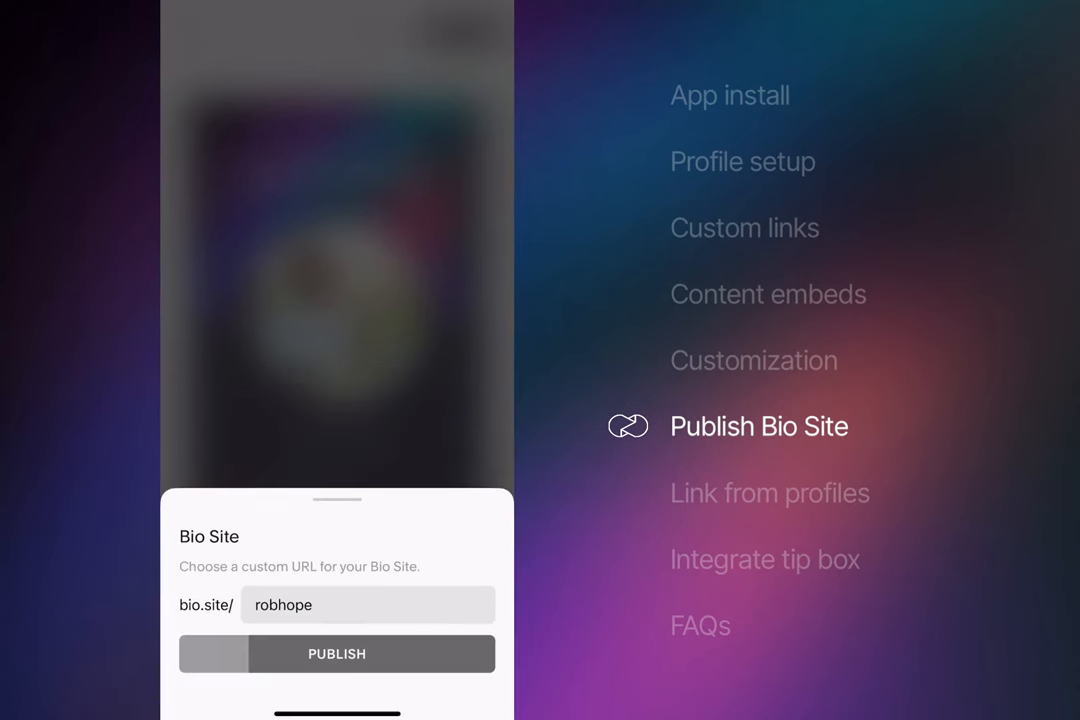
{"action": "left_click", "coordinate": [336, 653]}
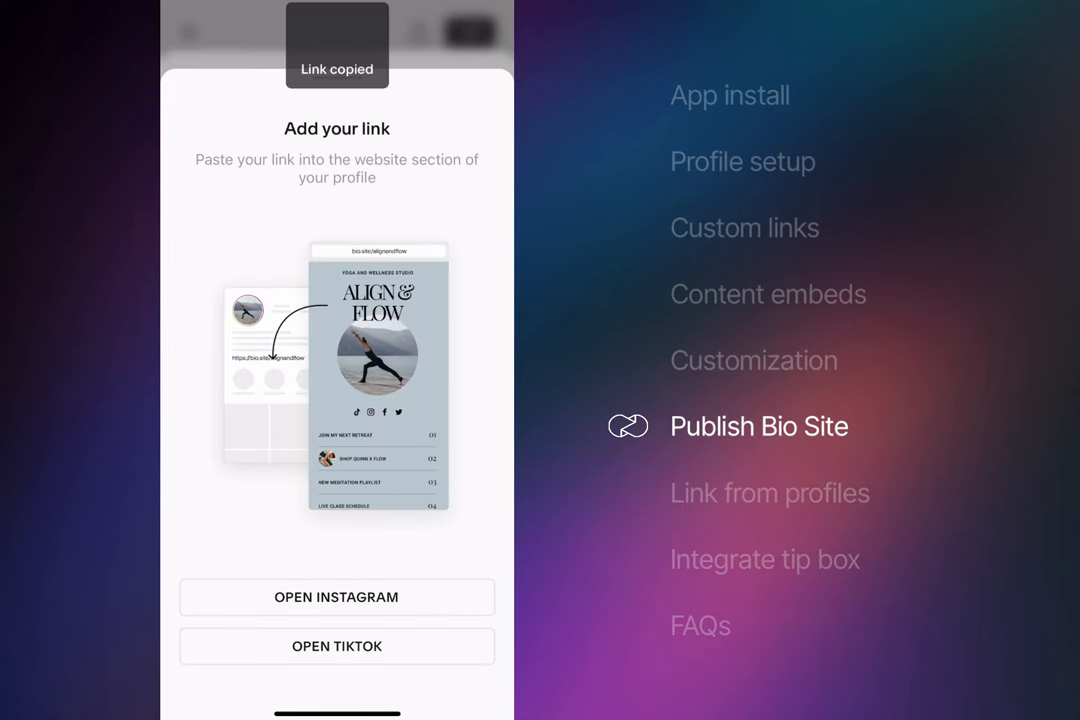
Step: Paste bio.site/robhope as the Instagram website and open the Bio Site from it
{"action": "left_click", "coordinate": [337, 597]}
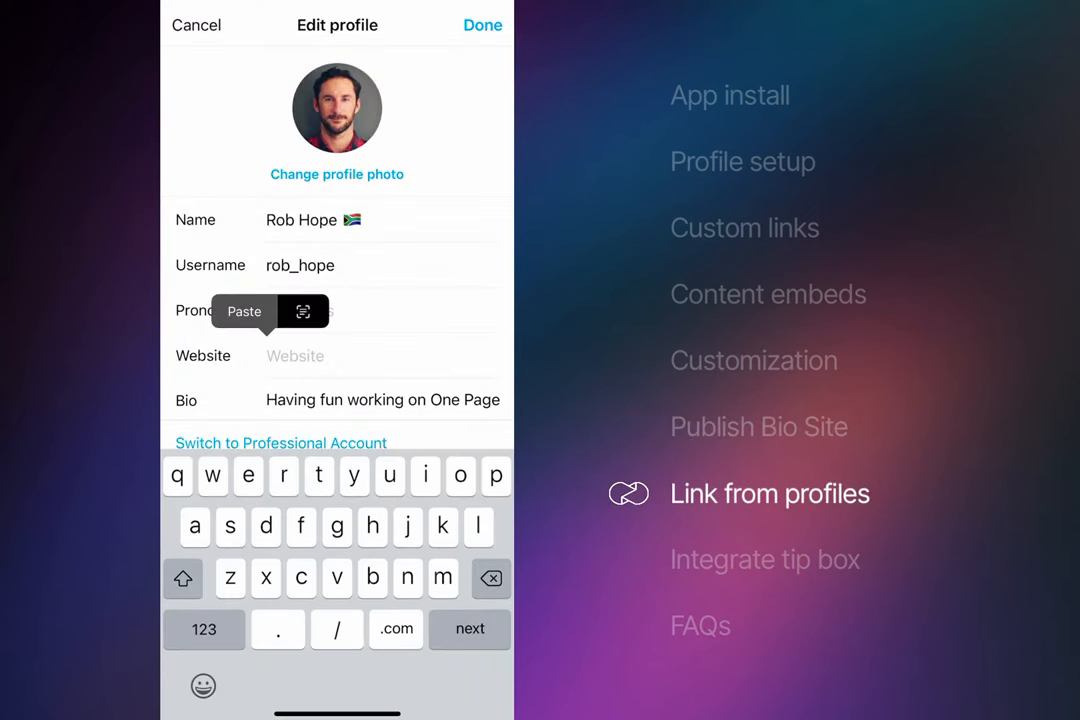
{"action": "left_click", "coordinate": [482, 25]}
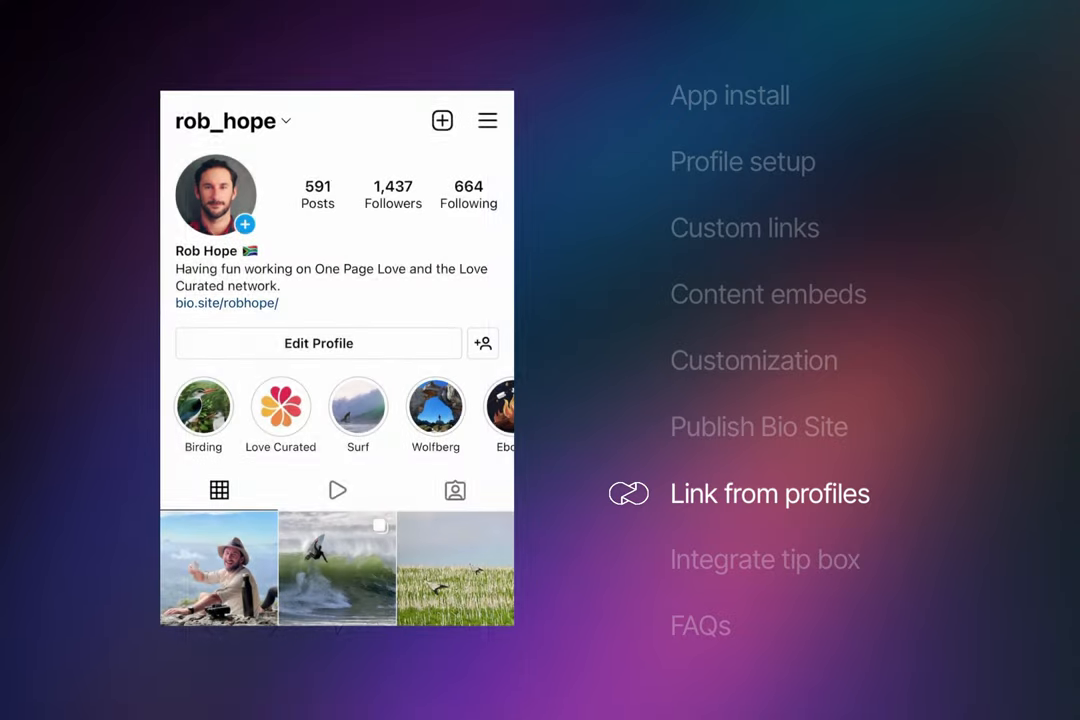
{"action": "left_click", "coordinate": [227, 303]}
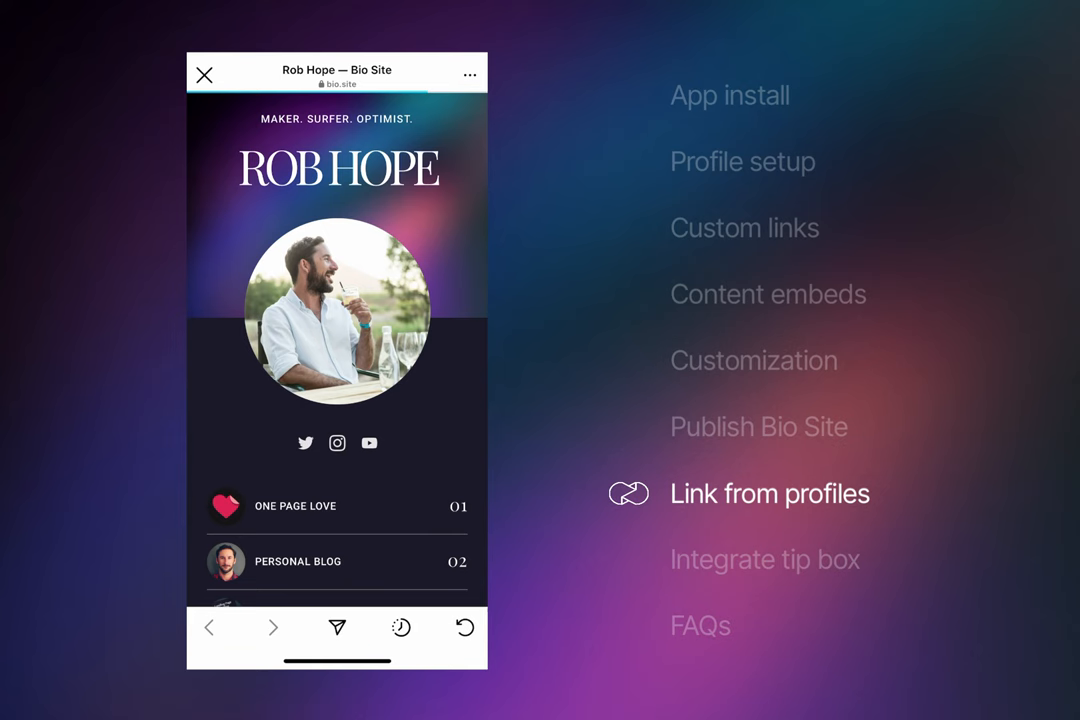
{"action": "scroll", "scroll_direction": "down", "scroll_amount": 3}
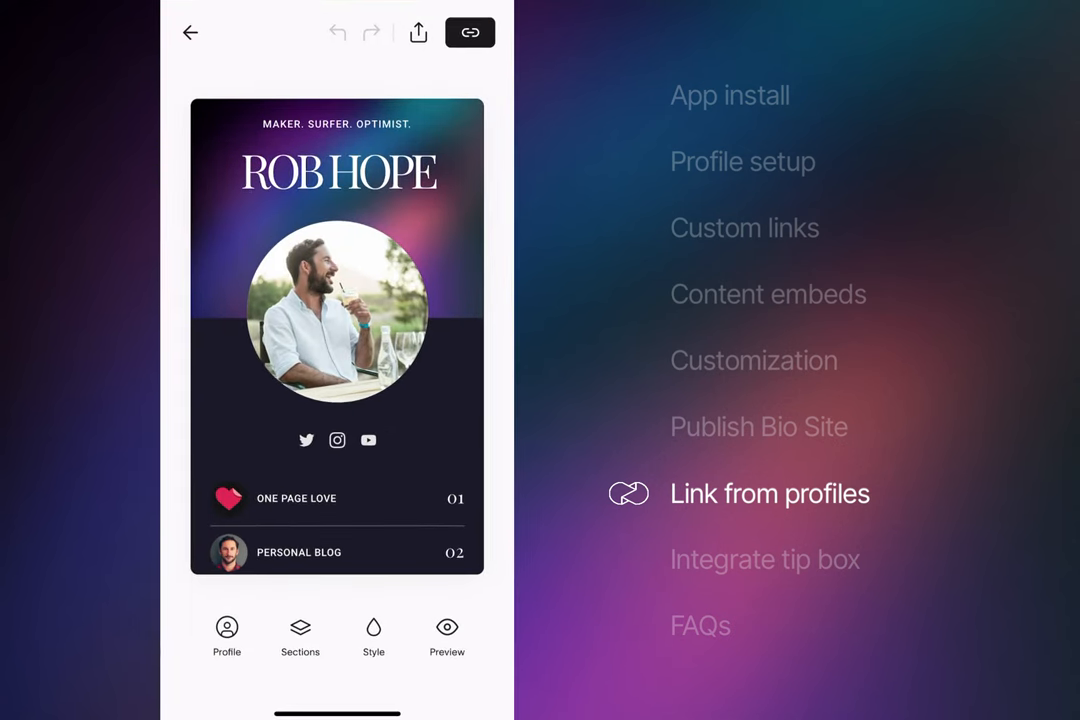
Step: Add a Tips section titled 'Enjoying my content?' from the Sections list
{"action": "left_click", "coordinate": [300, 635]}
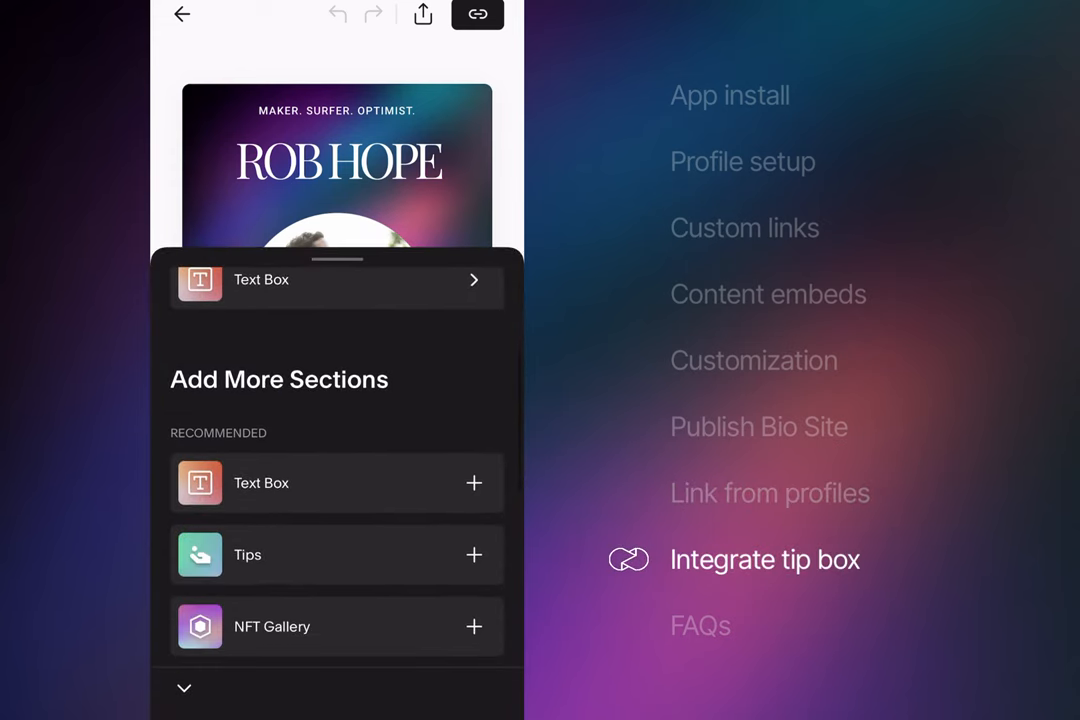
{"action": "left_click", "coordinate": [474, 554]}
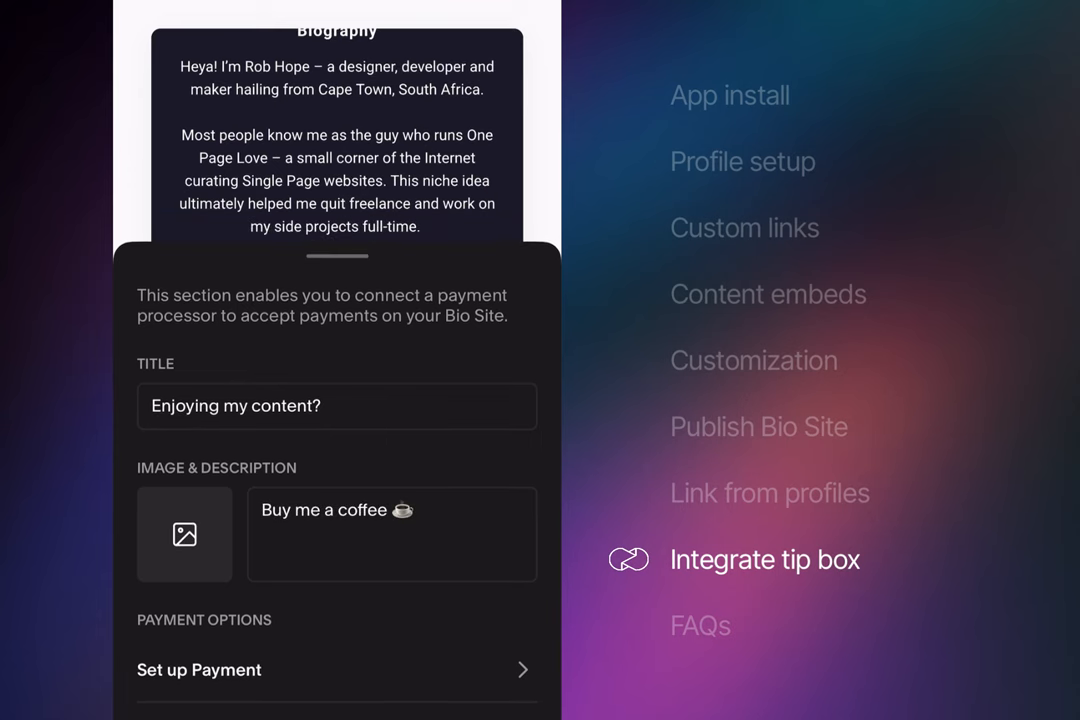
{"action": "scroll", "scroll_direction": "up", "scroll_amount": 3}
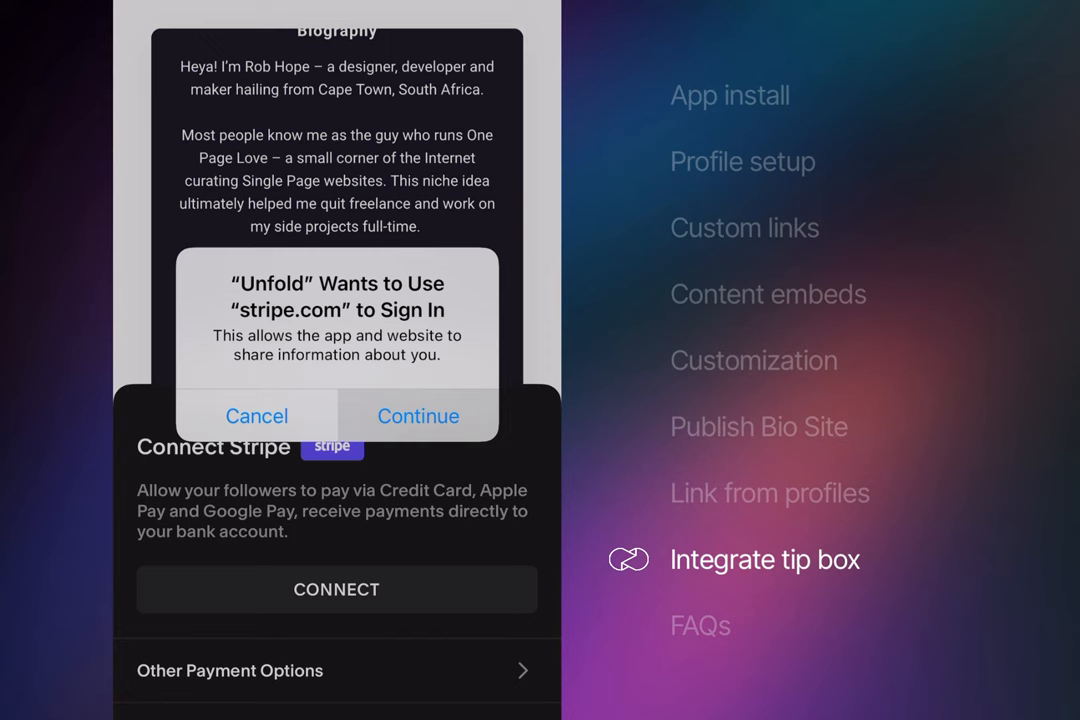
Step: Connect Stripe for tip payments, then review and close the site preview
{"action": "left_click", "coordinate": [418, 415]}
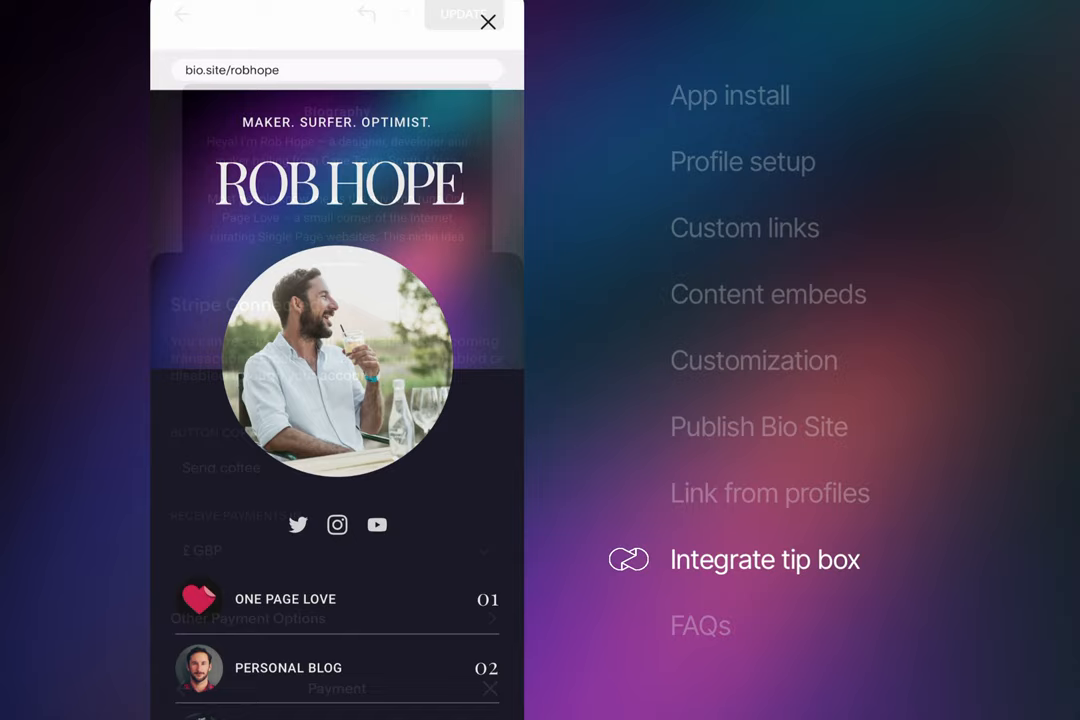
{"action": "scroll", "scroll_direction": "down", "scroll_amount": 3}
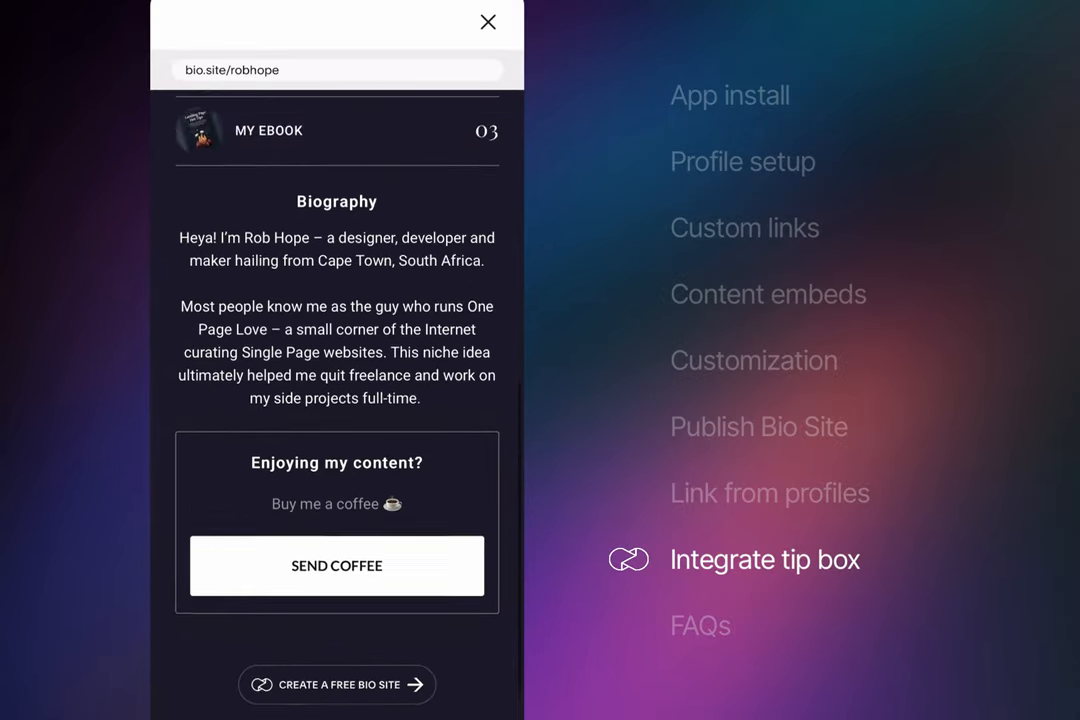
{"action": "left_click", "coordinate": [488, 21]}
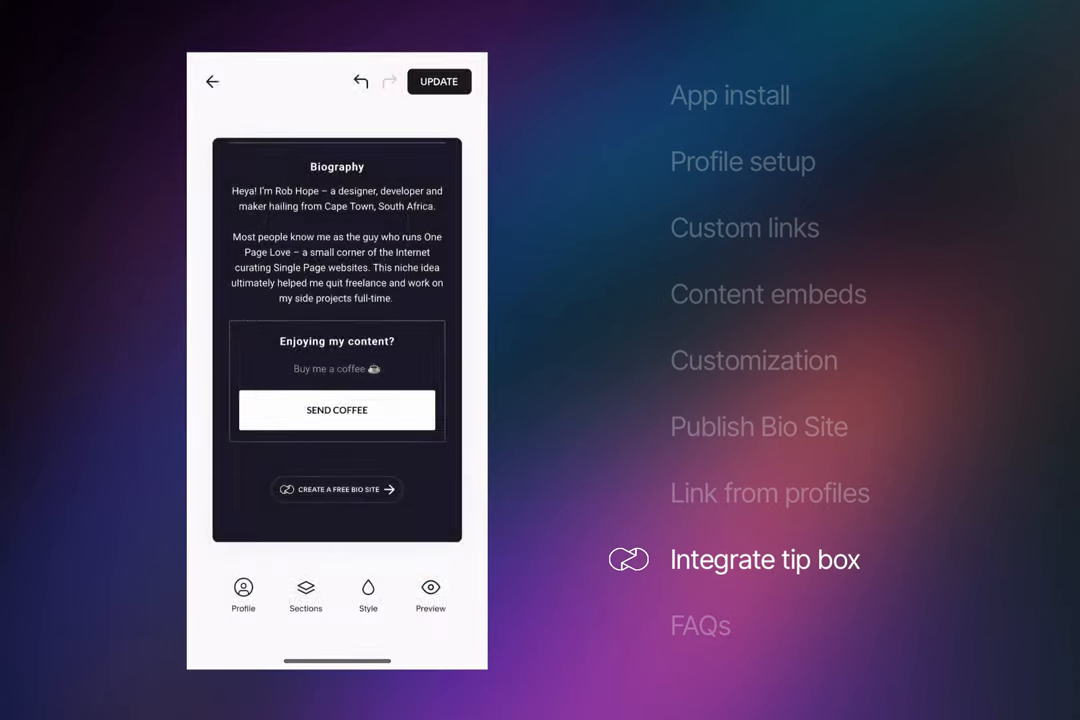
{"action": "left_click", "coordinate": [438, 81]}
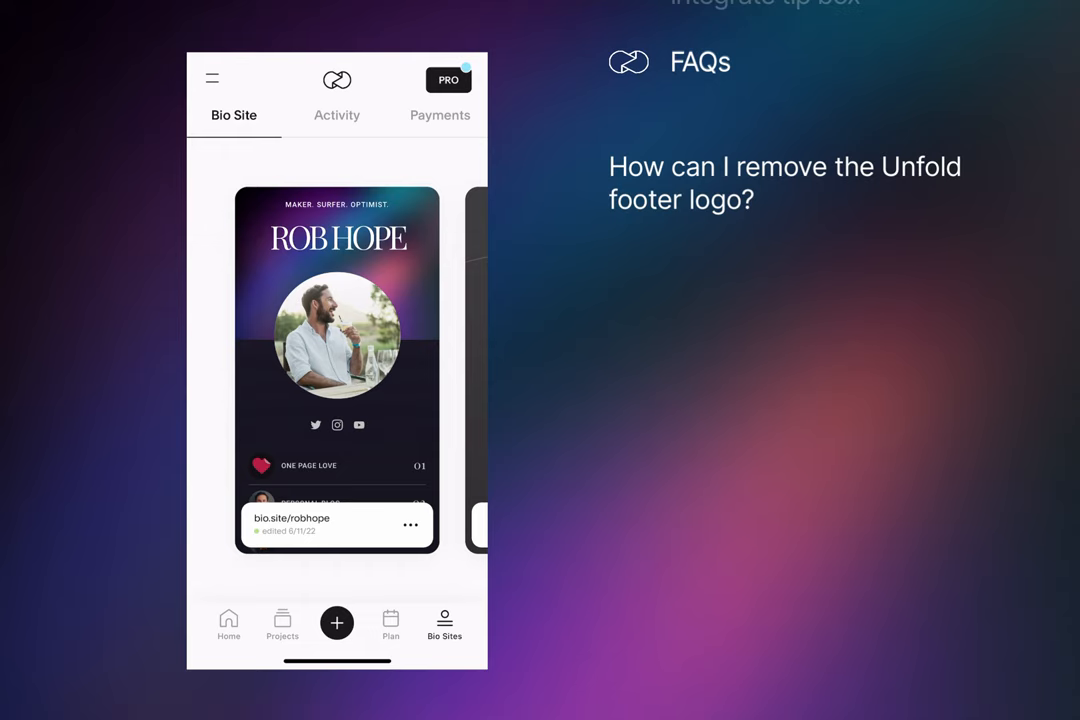
{"action": "left_click", "coordinate": [448, 79]}
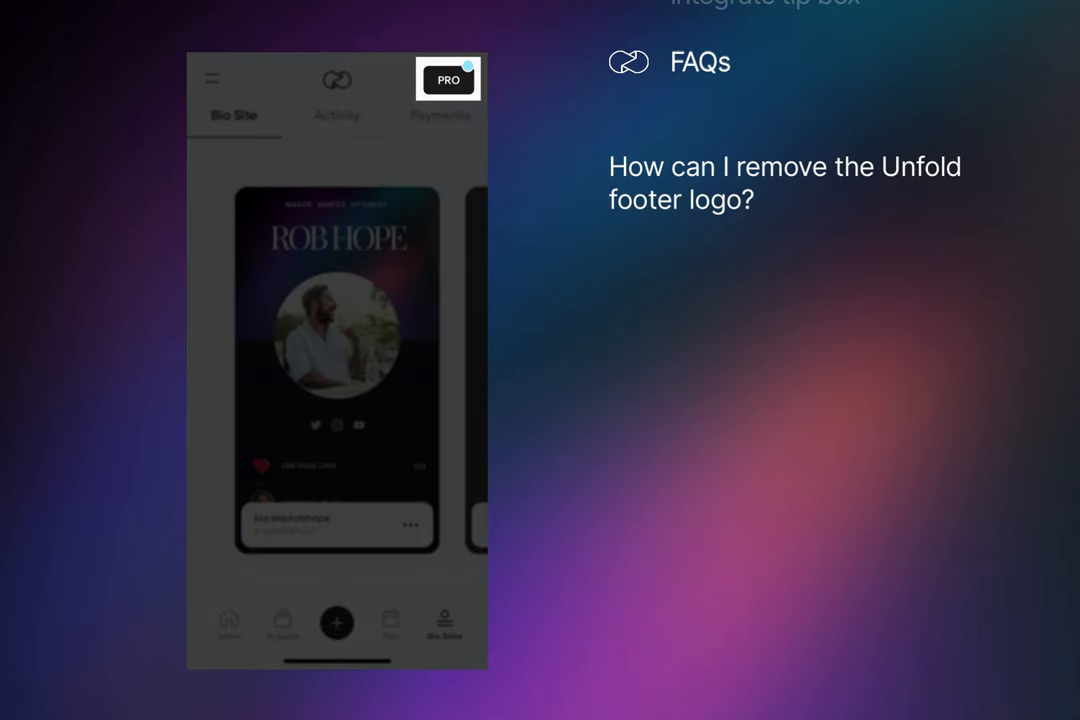
{"action": "left_click", "coordinate": [447, 79]}
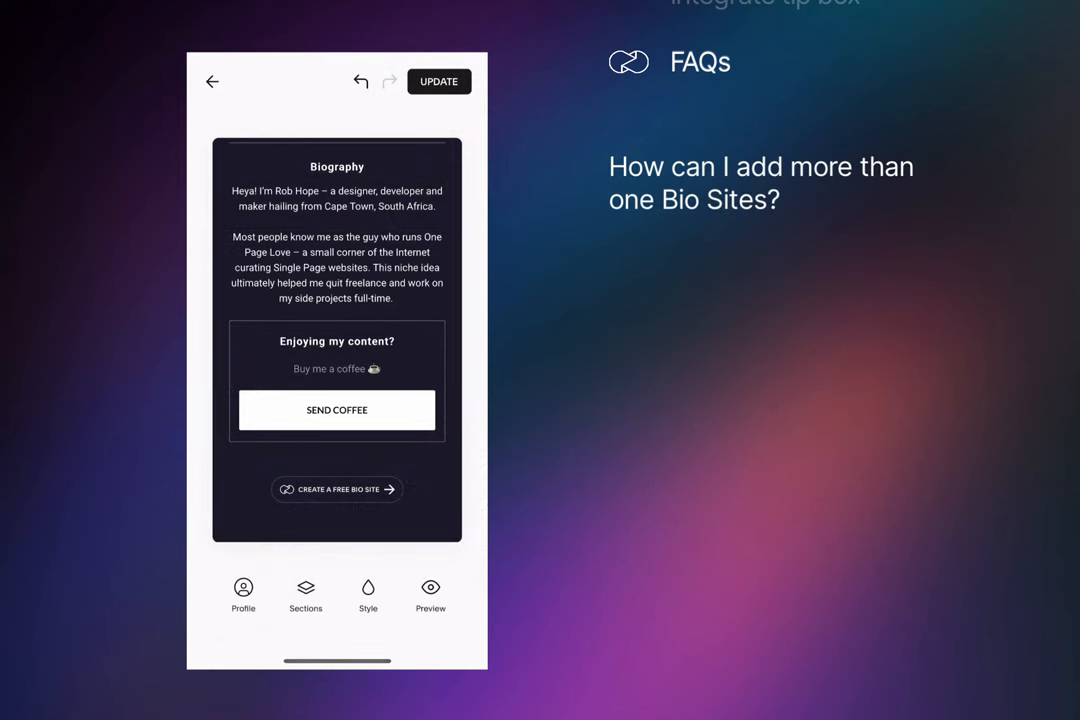
{"action": "left_click", "coordinate": [212, 81]}
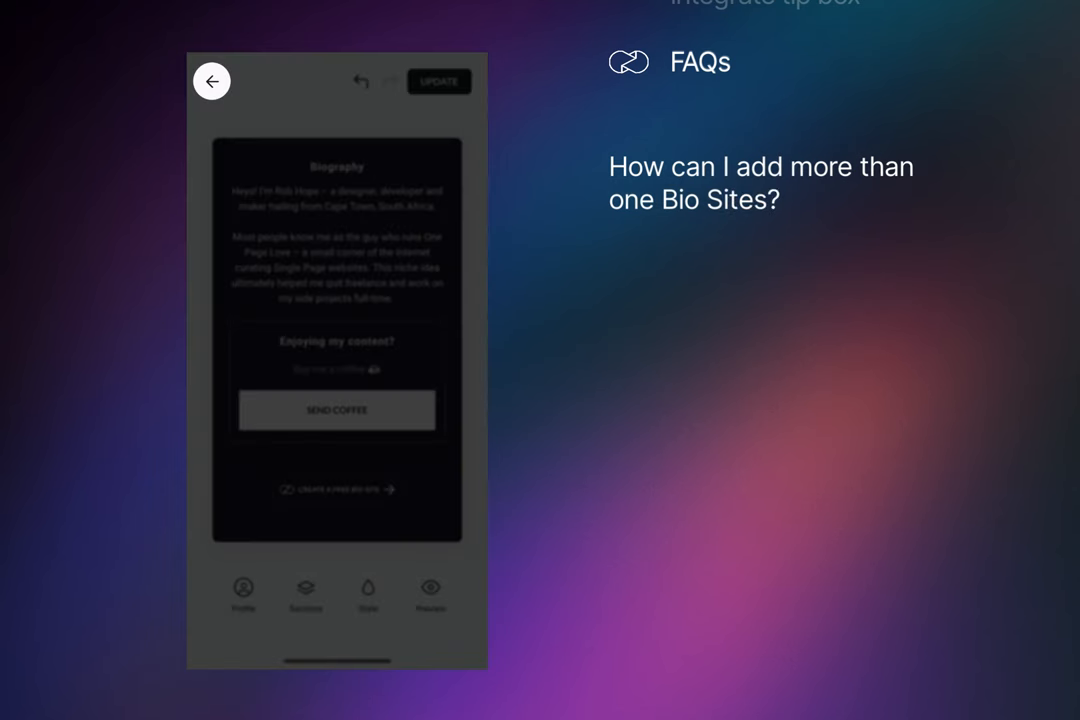
{"action": "left_click", "coordinate": [211, 81]}
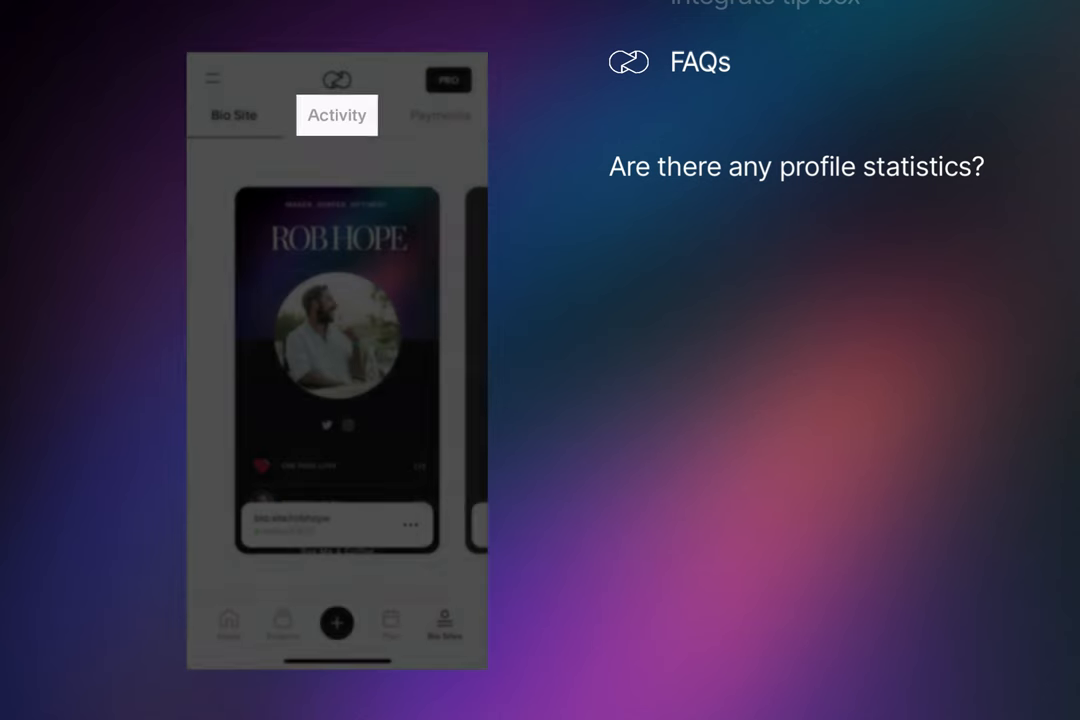
{"action": "left_click", "coordinate": [337, 115]}
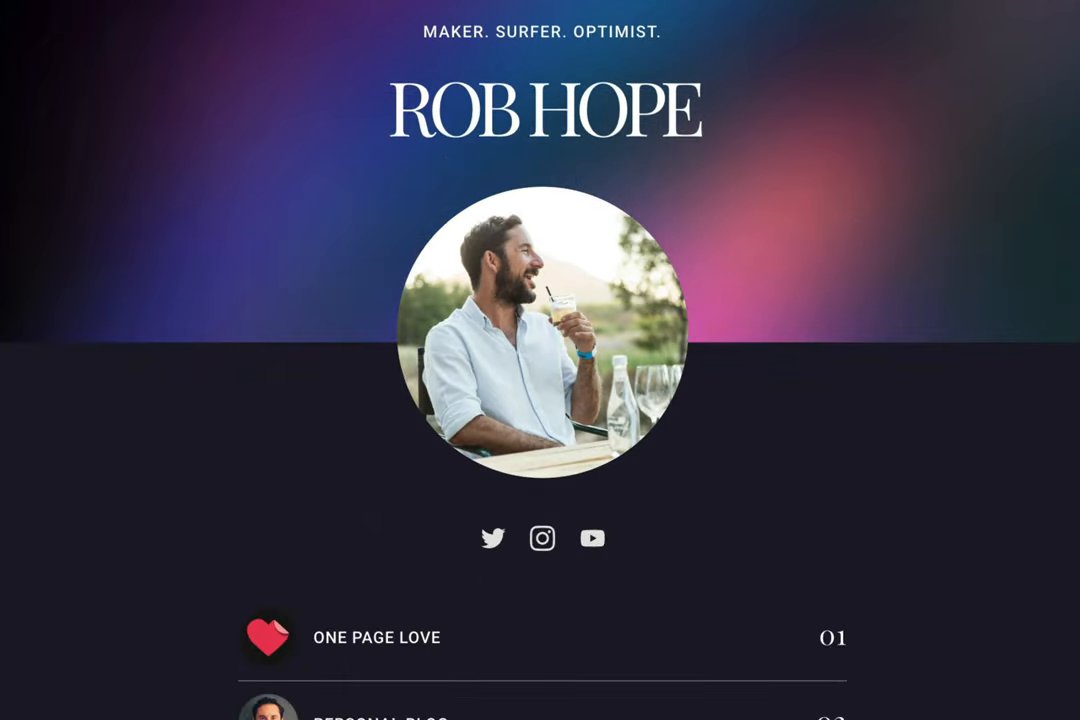
{"action": "scroll", "scroll_direction": "down", "scroll_amount": 3}
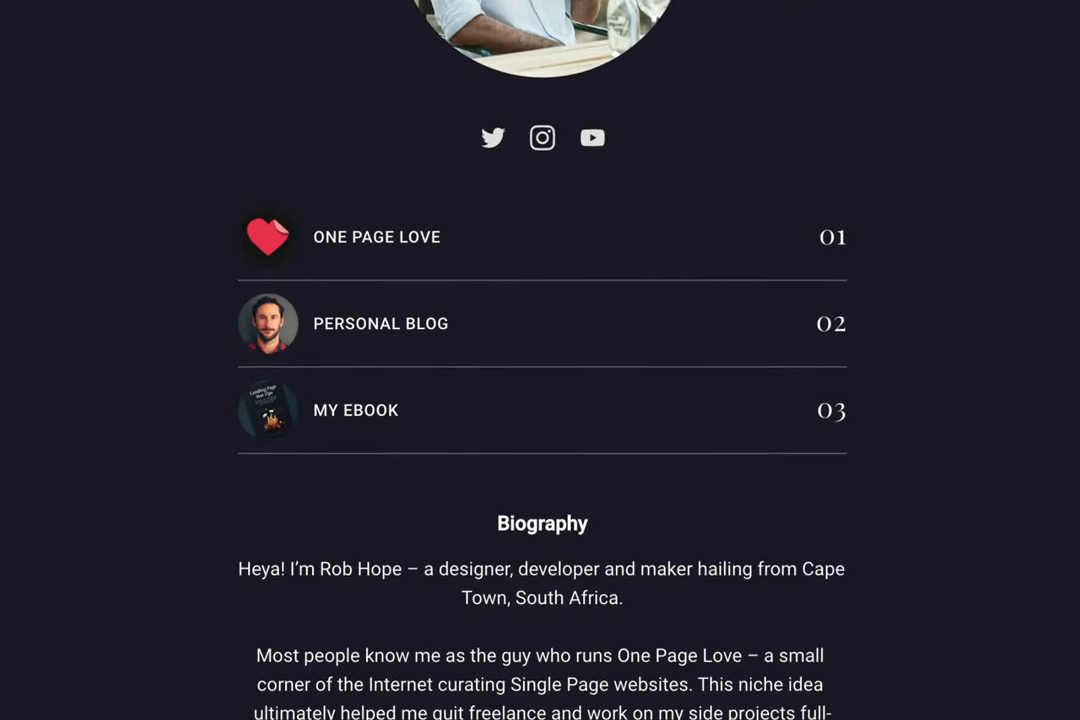
{"action": "scroll", "scroll_direction": "down", "scroll_amount": 3}
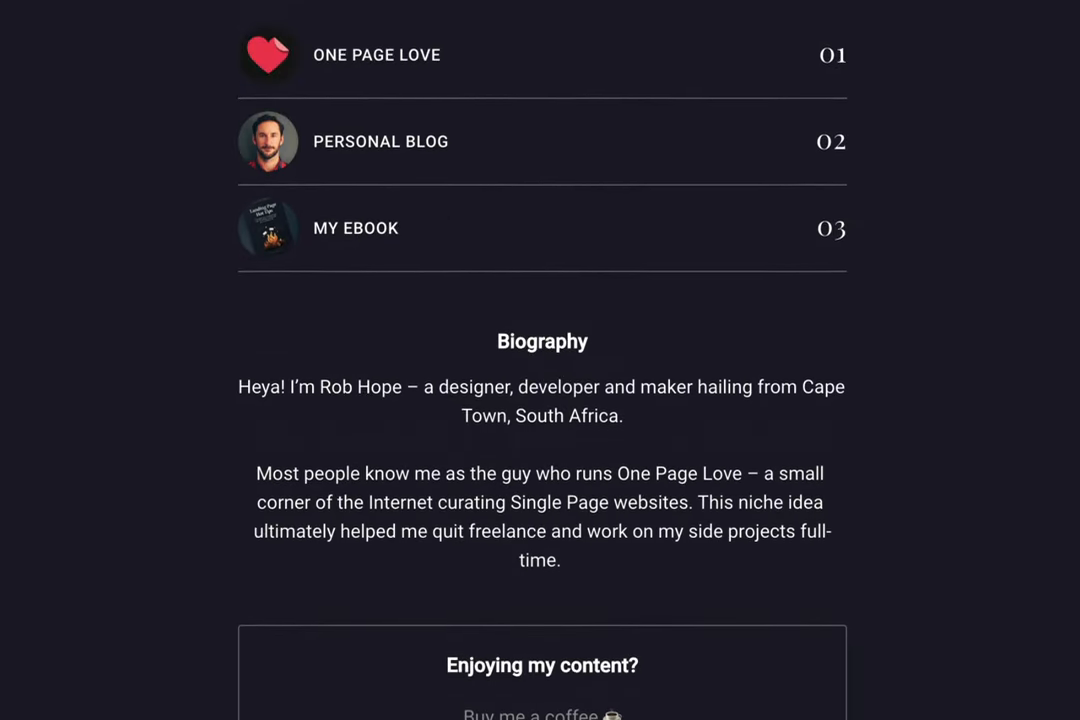
{"action": "scroll", "scroll_direction": "up", "scroll_amount": 3}
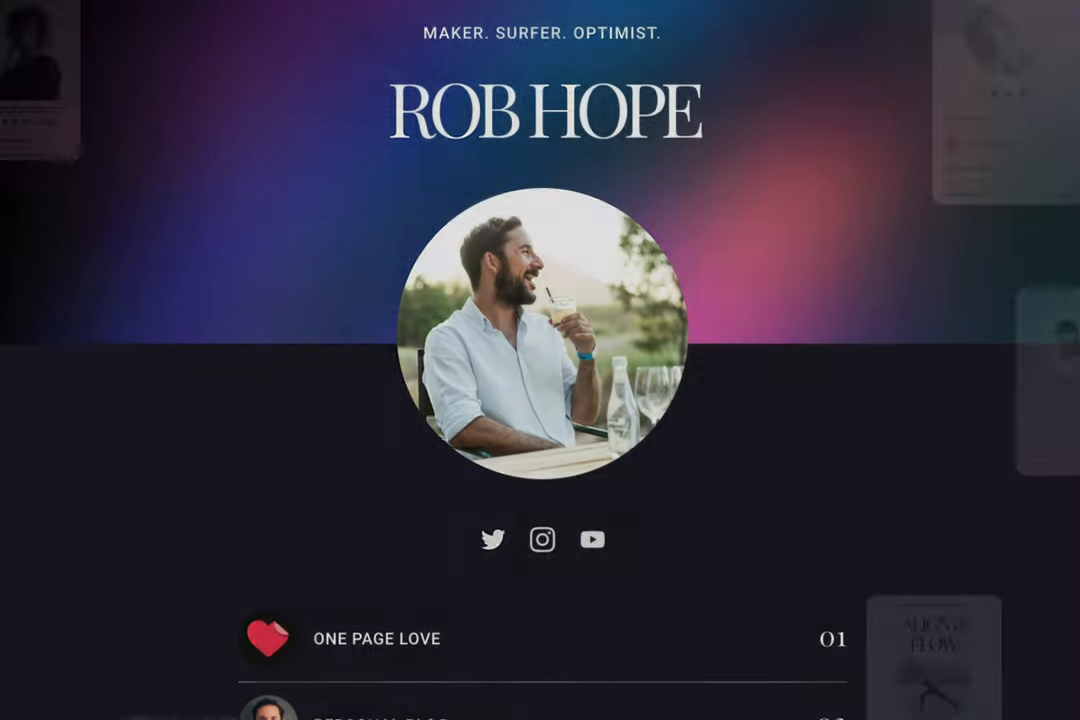